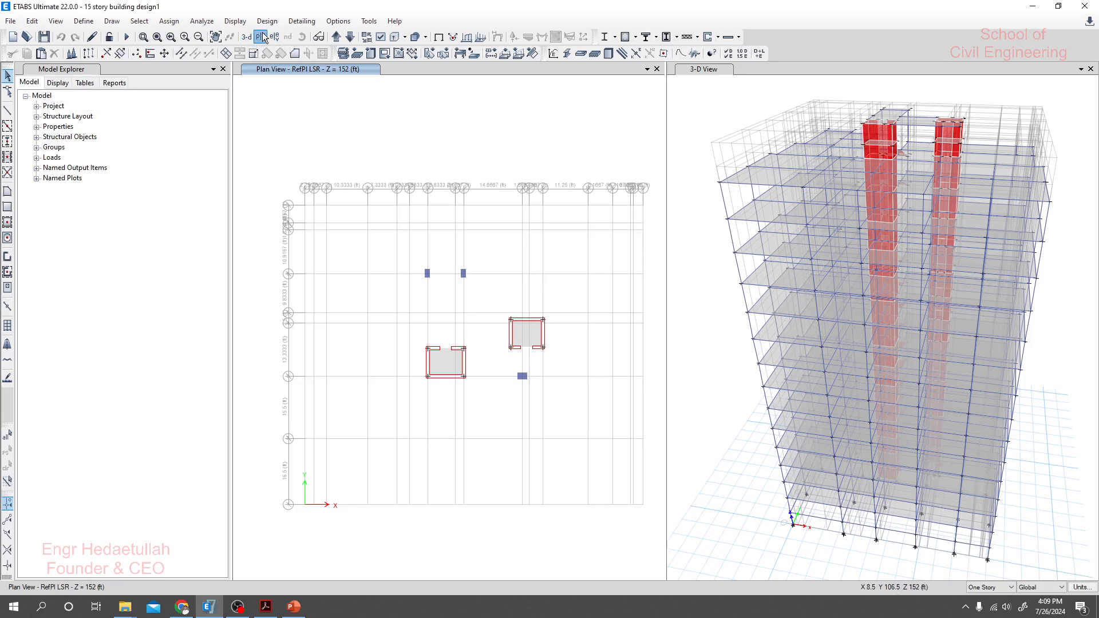
- Switch the plan view to the TR story level at 158 ft
{"action": "left_click", "coordinate": [261, 37]}
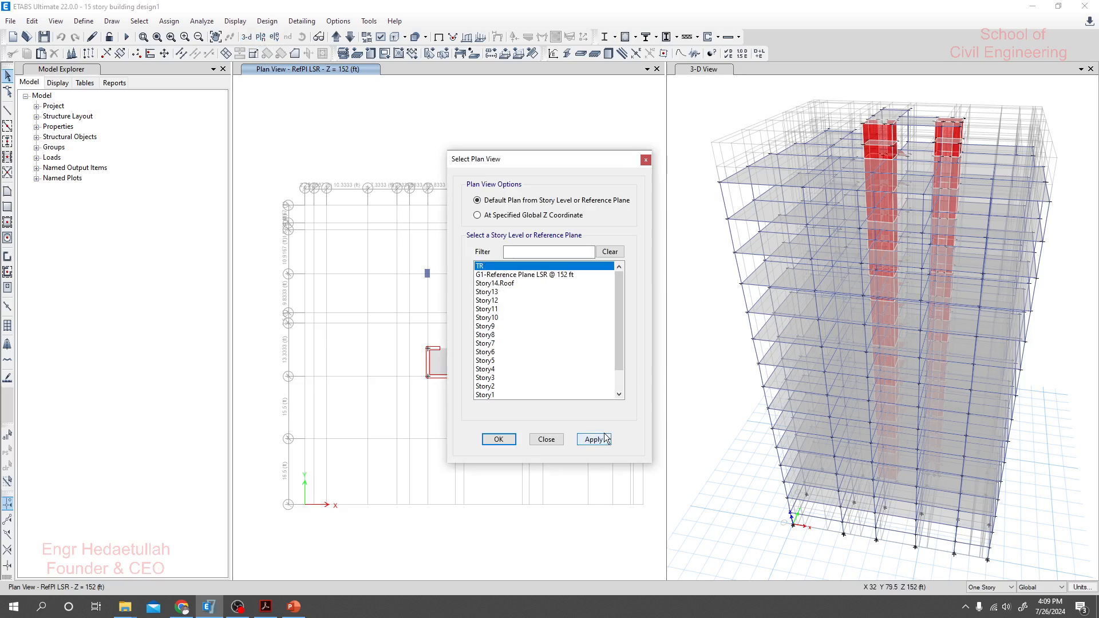
{"action": "left_click", "coordinate": [498, 439]}
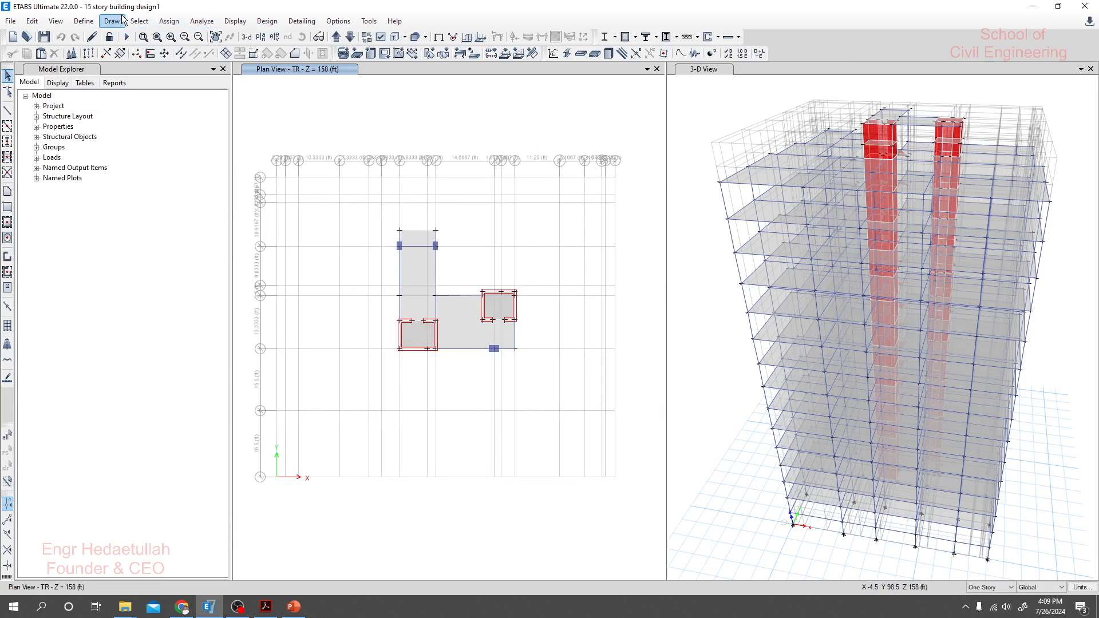
{"action": "left_click", "coordinate": [138, 21]}
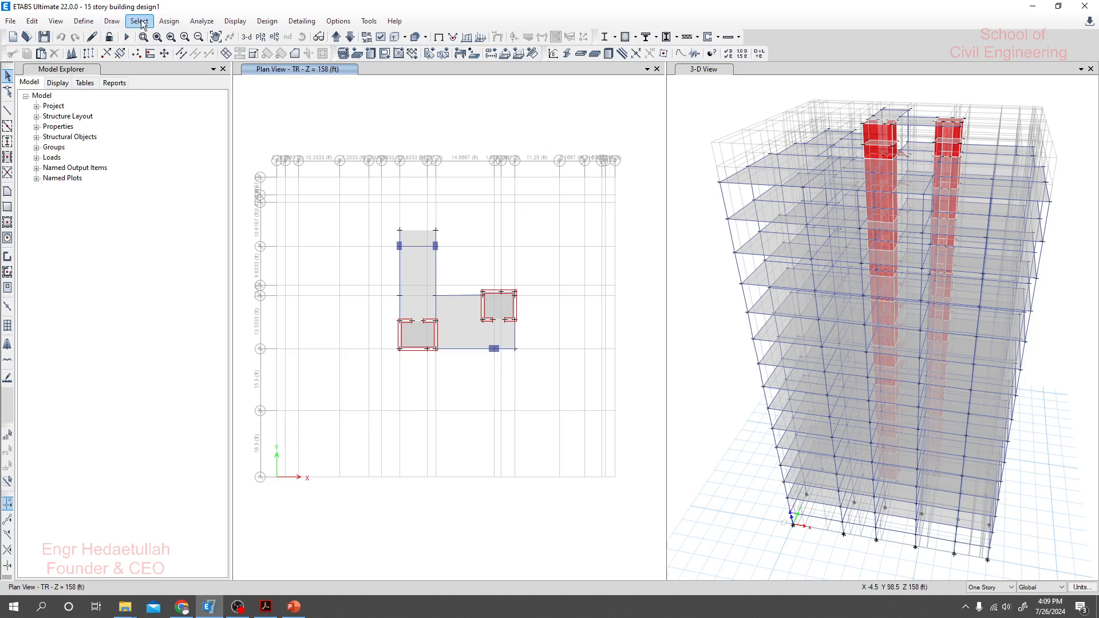
{"action": "left_click", "coordinate": [138, 20]}
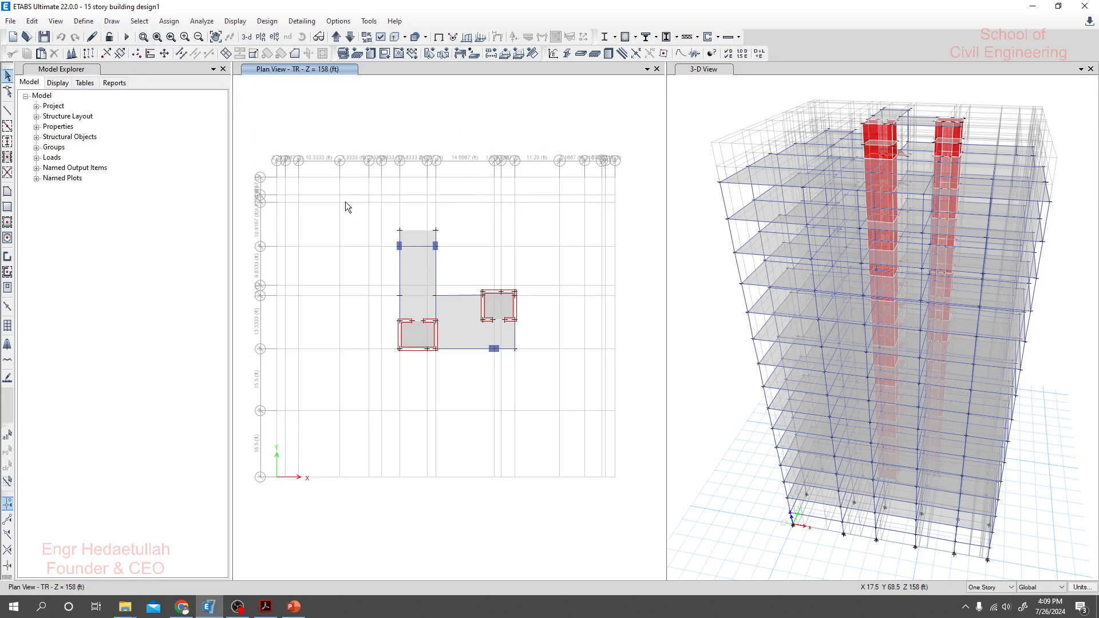
{"action": "left_click_drag", "start_coordinate": [347, 206], "coordinate": [534, 384]}
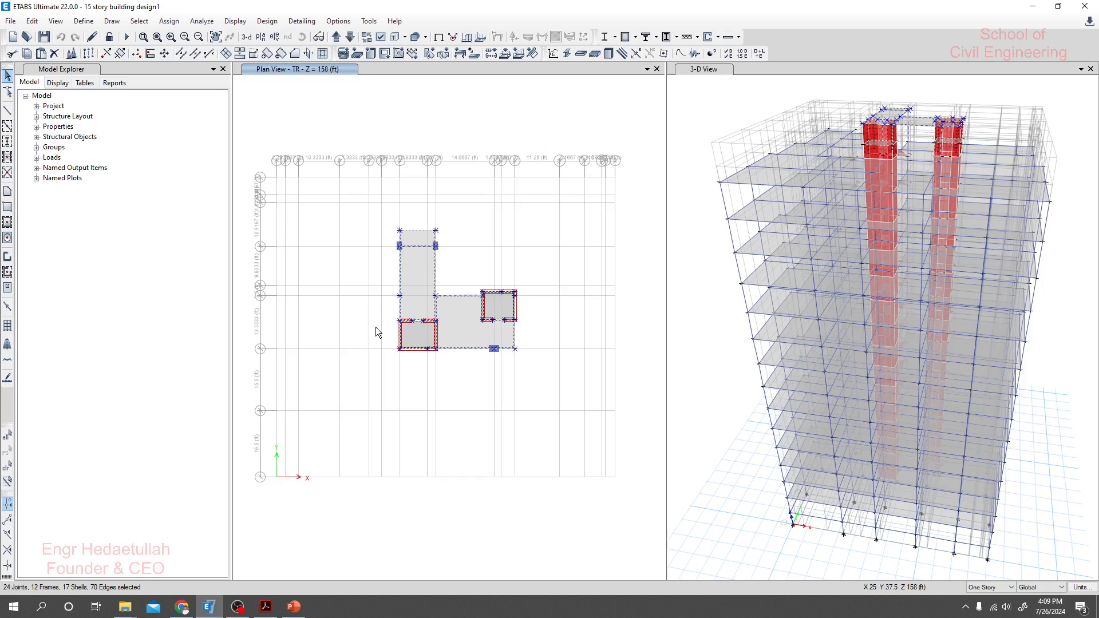
{"action": "mouse_move", "coordinate": [991, 121]}
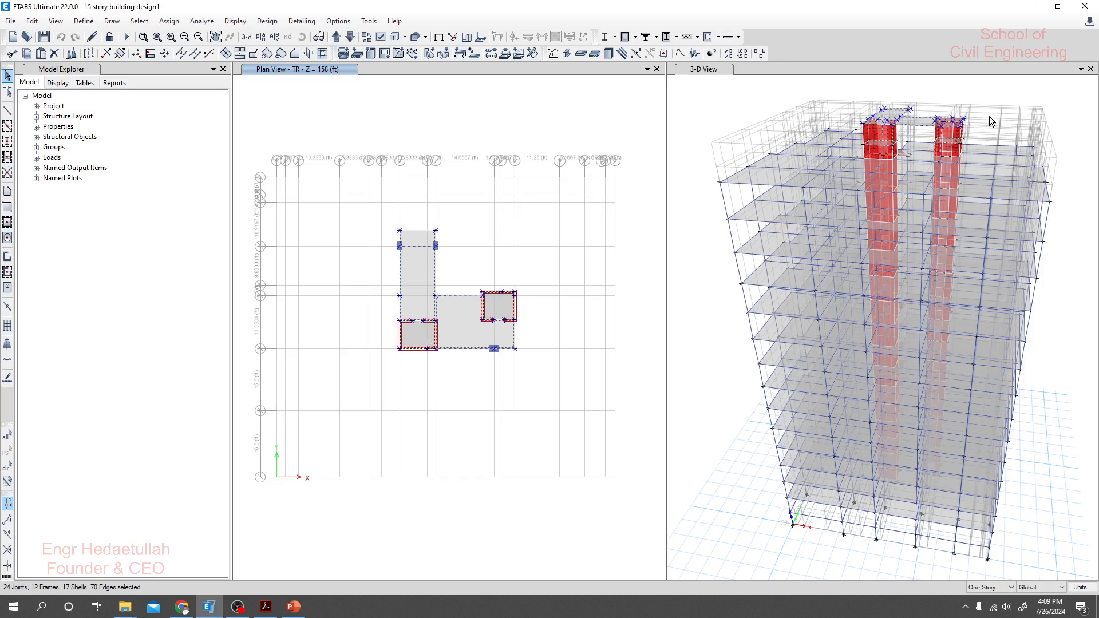
{"action": "mouse_move", "coordinate": [864, 115]}
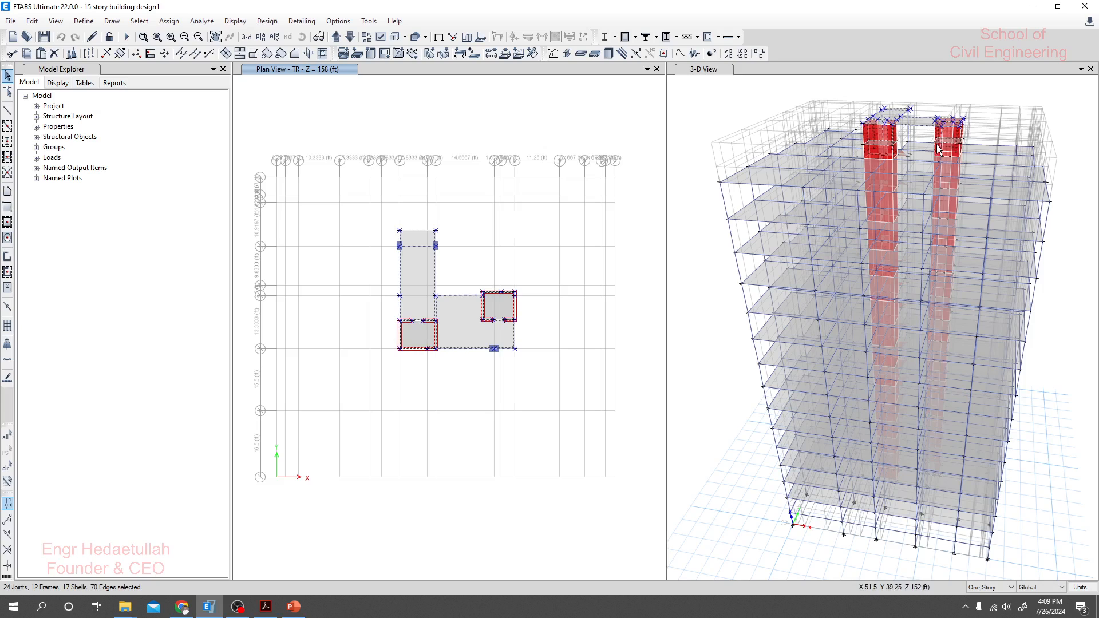
{"action": "mouse_move", "coordinate": [882, 152]}
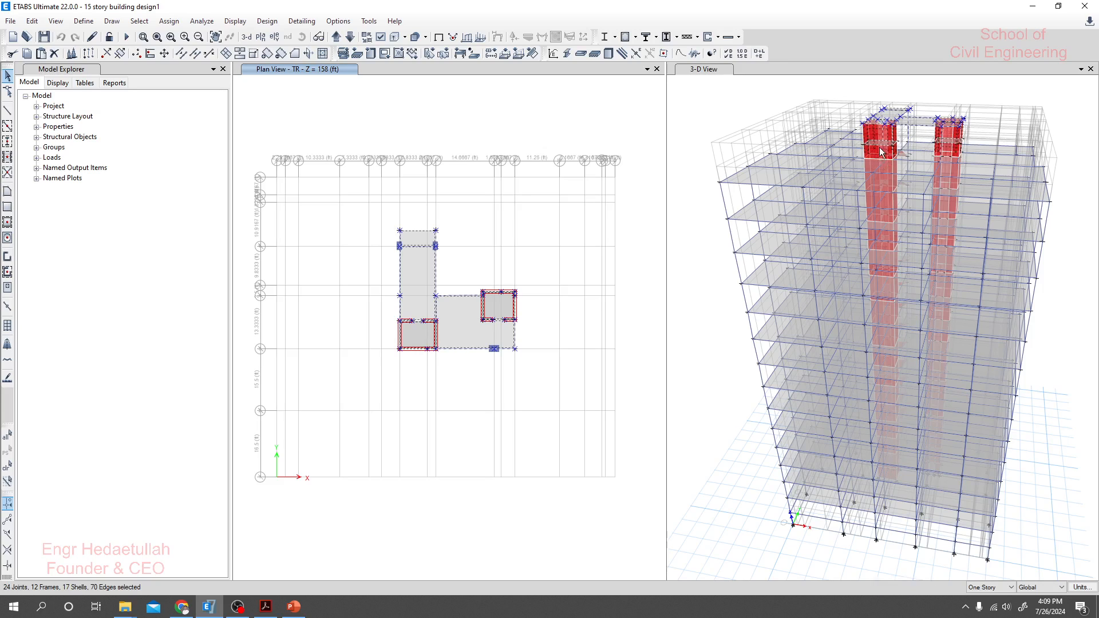
{"action": "mouse_move", "coordinate": [861, 155]}
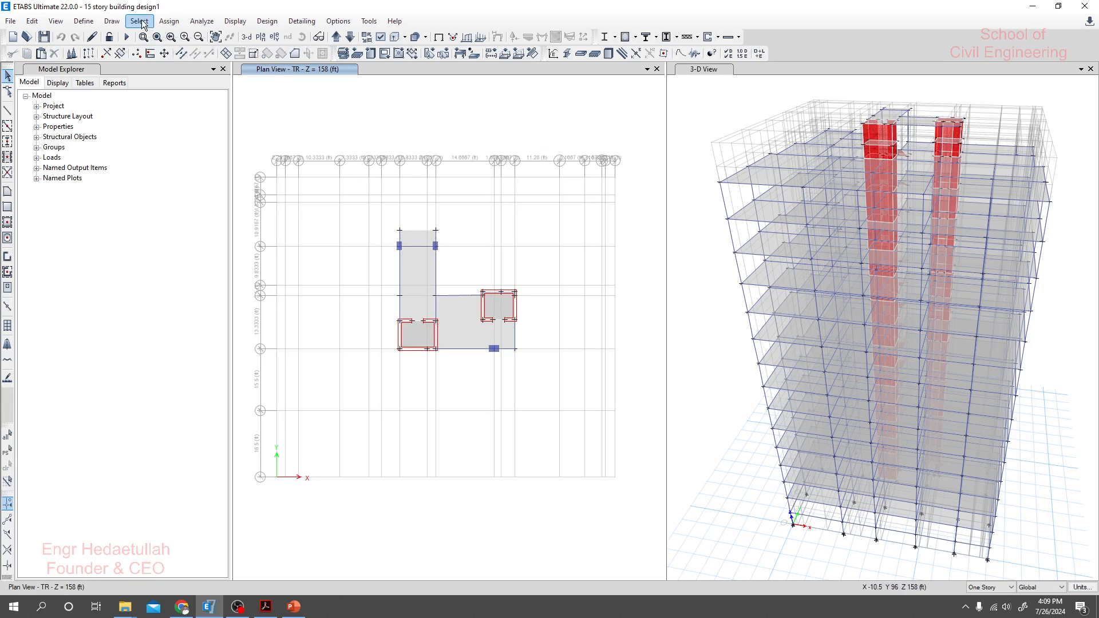
- Select the TR level's 24 joints, 9 frames and 5 shells using Click Joint in XY Plane
{"action": "left_click", "coordinate": [138, 20]}
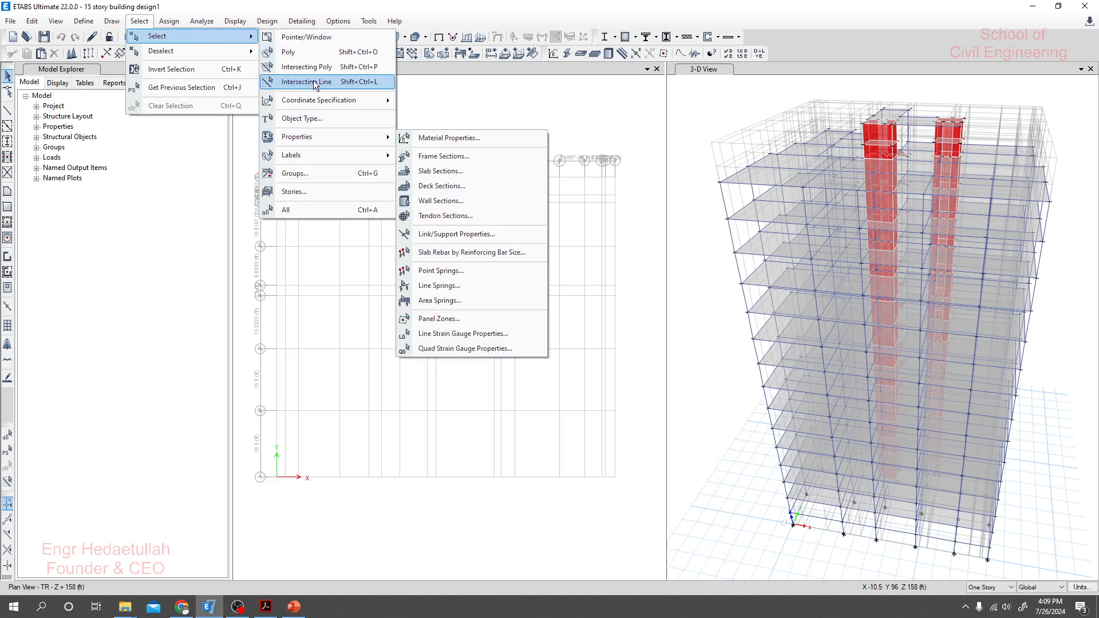
{"action": "mouse_move", "coordinate": [319, 99]}
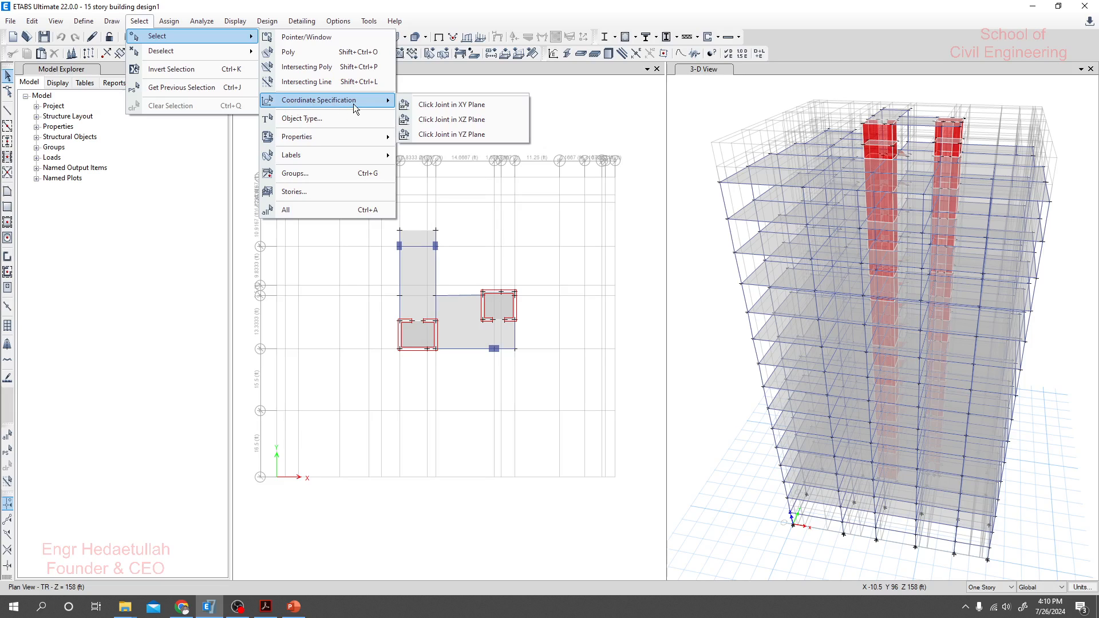
{"action": "mouse_move", "coordinate": [452, 104]}
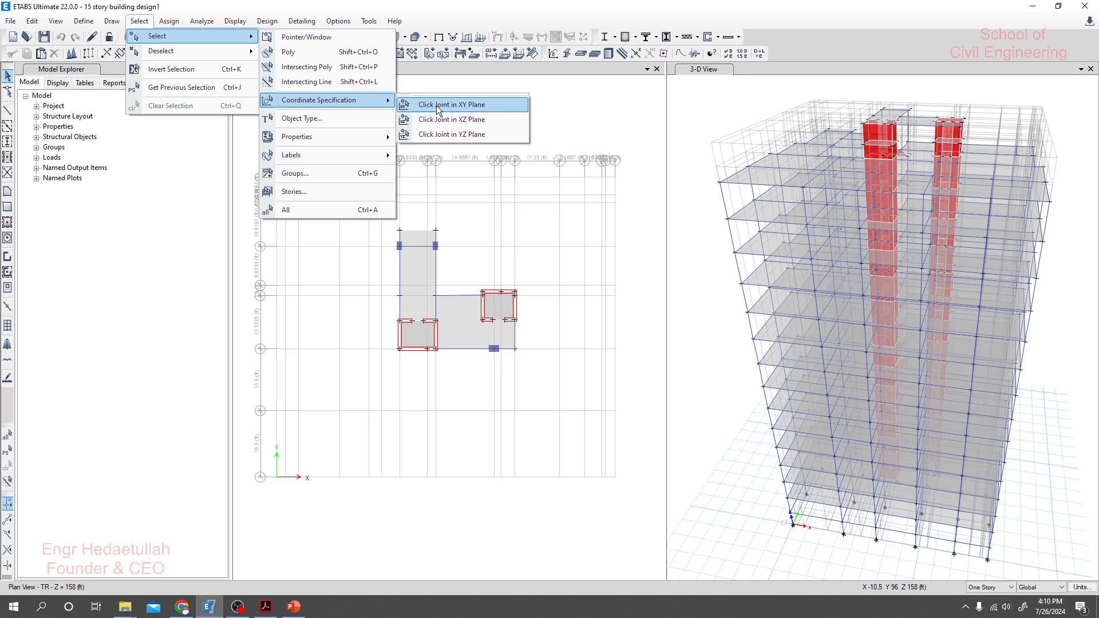
{"action": "mouse_move", "coordinate": [473, 110]}
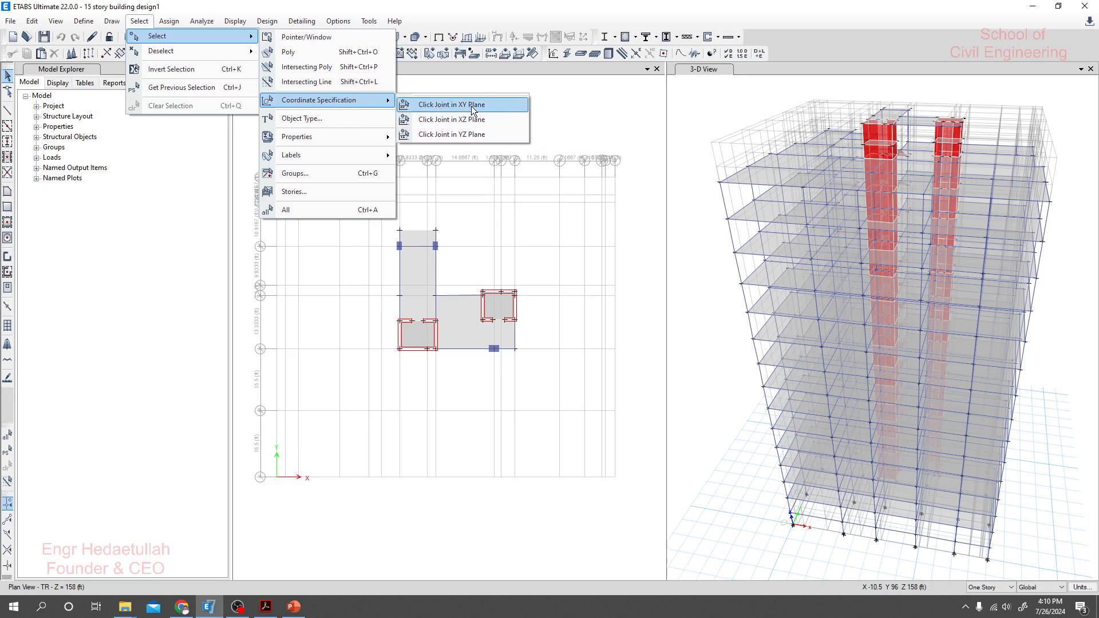
{"action": "mouse_move", "coordinate": [447, 111]}
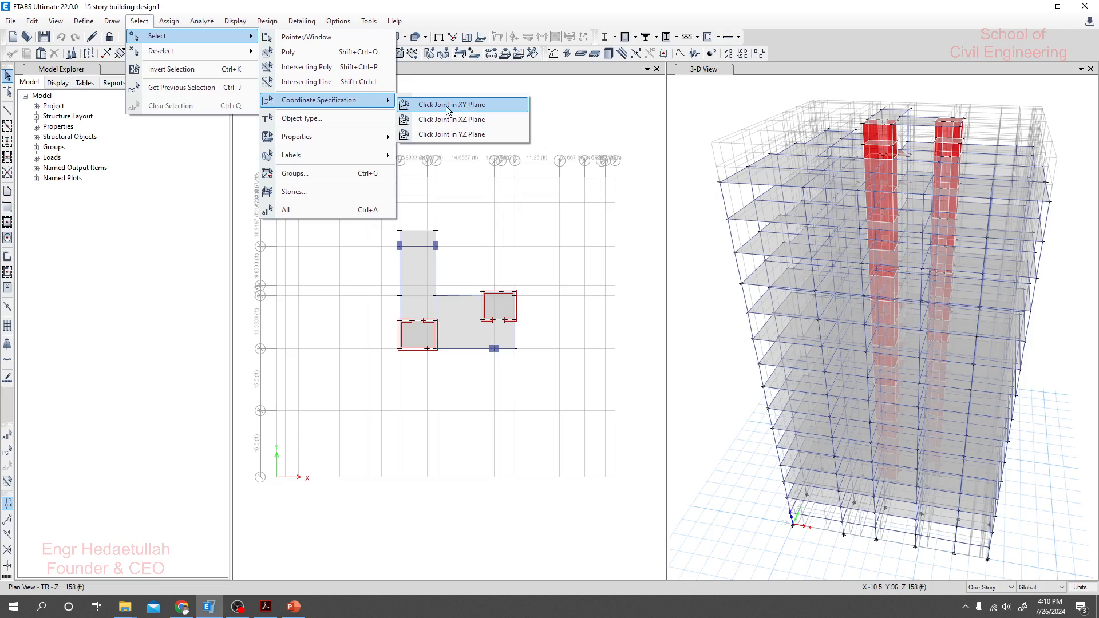
{"action": "mouse_move", "coordinate": [471, 110]}
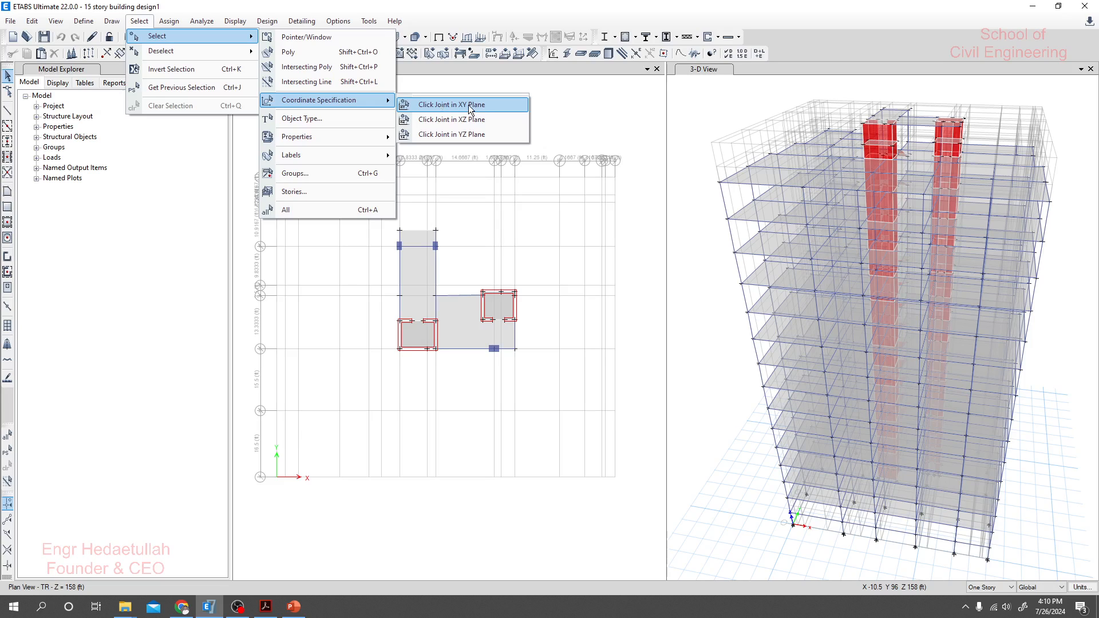
{"action": "left_click", "coordinate": [450, 104]}
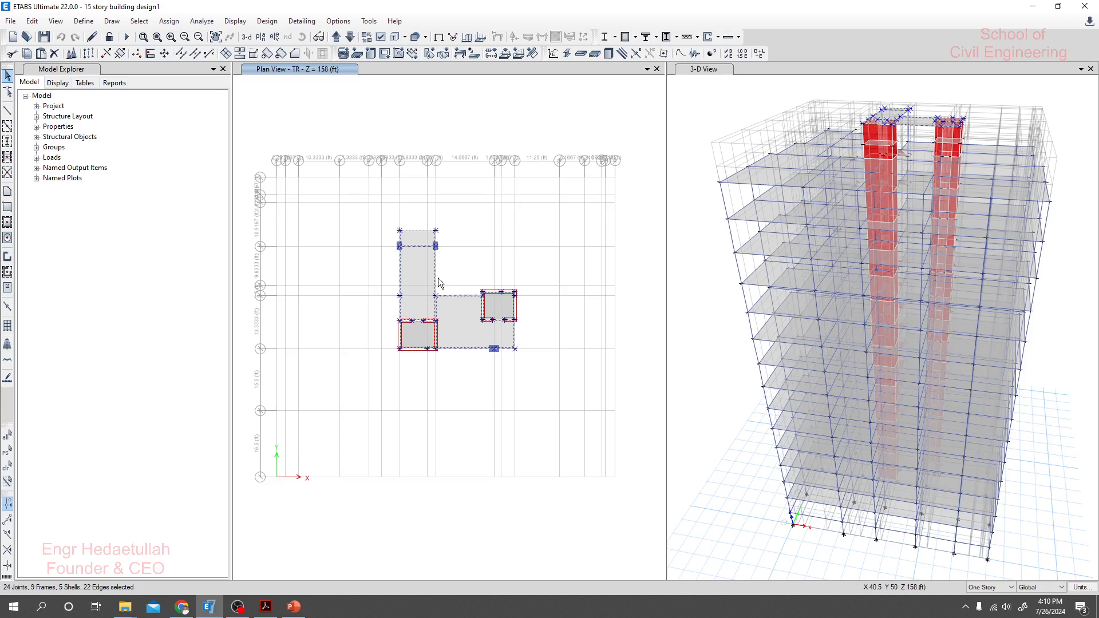
{"action": "mouse_move", "coordinate": [913, 187]}
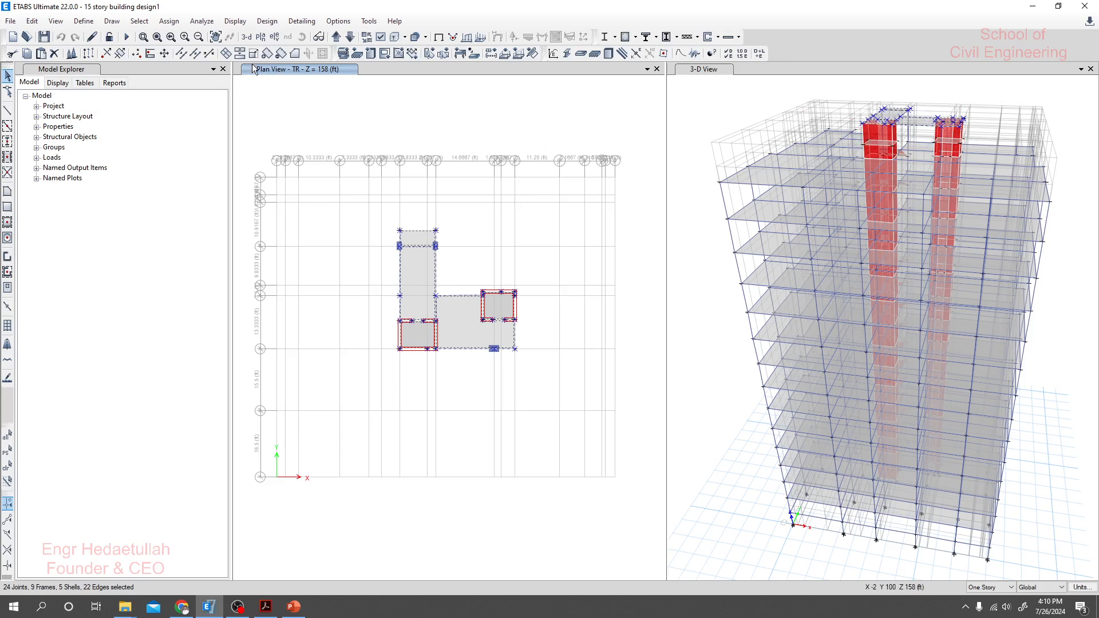
- Assign diaphragm D1 to the selected TR floor shells via Shell Assignment - Diaphragms
{"action": "left_click", "coordinate": [168, 20]}
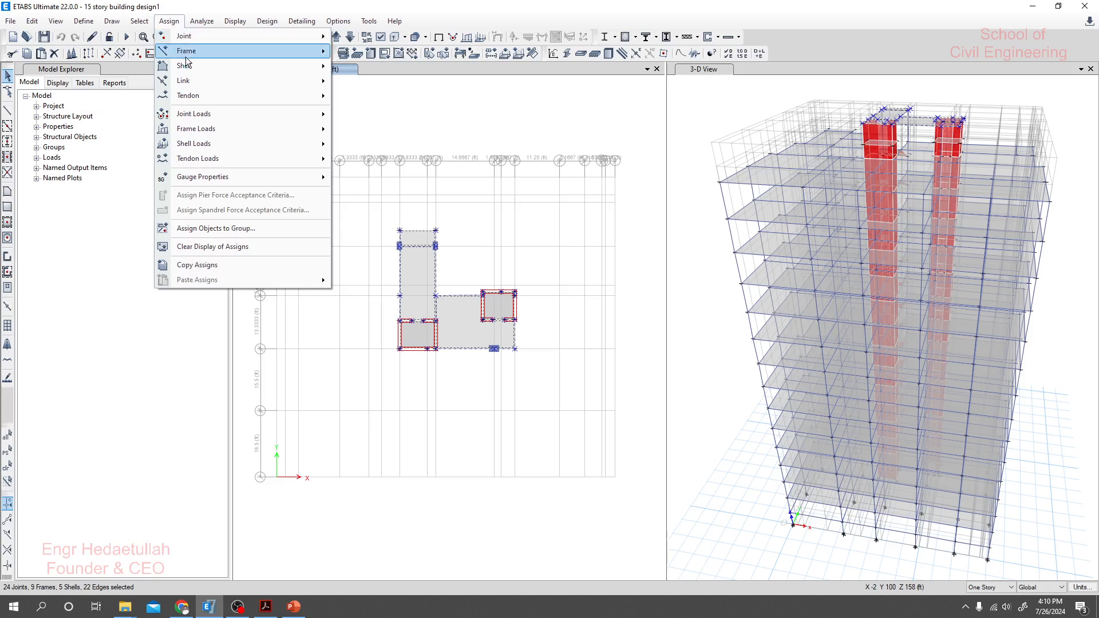
{"action": "mouse_move", "coordinate": [194, 66]}
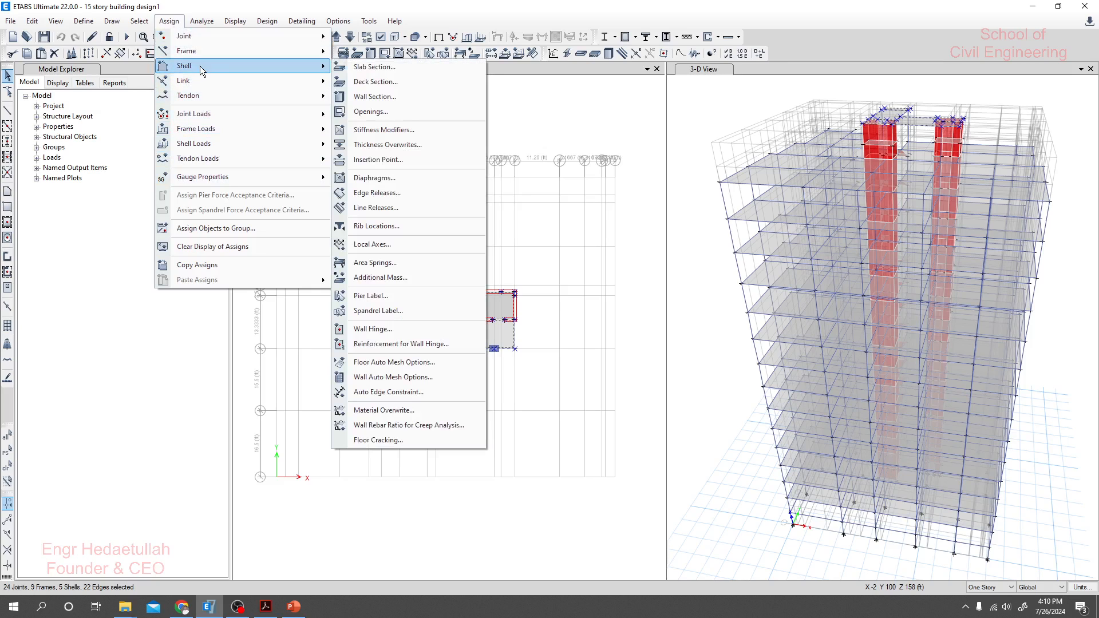
{"action": "left_click", "coordinate": [374, 177]}
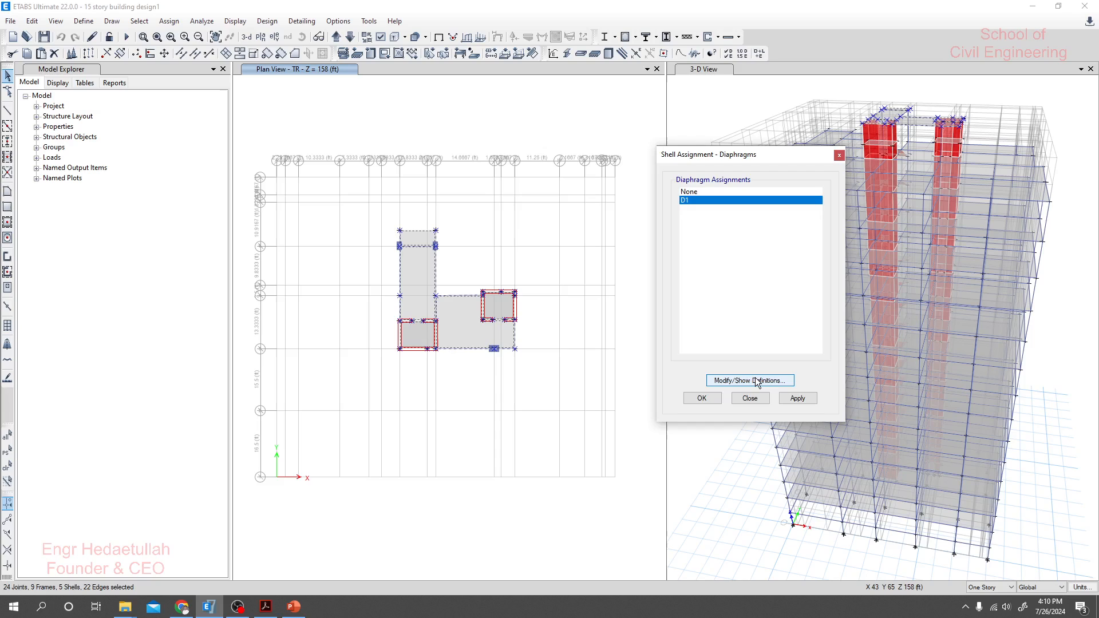
{"action": "left_click", "coordinate": [749, 380]}
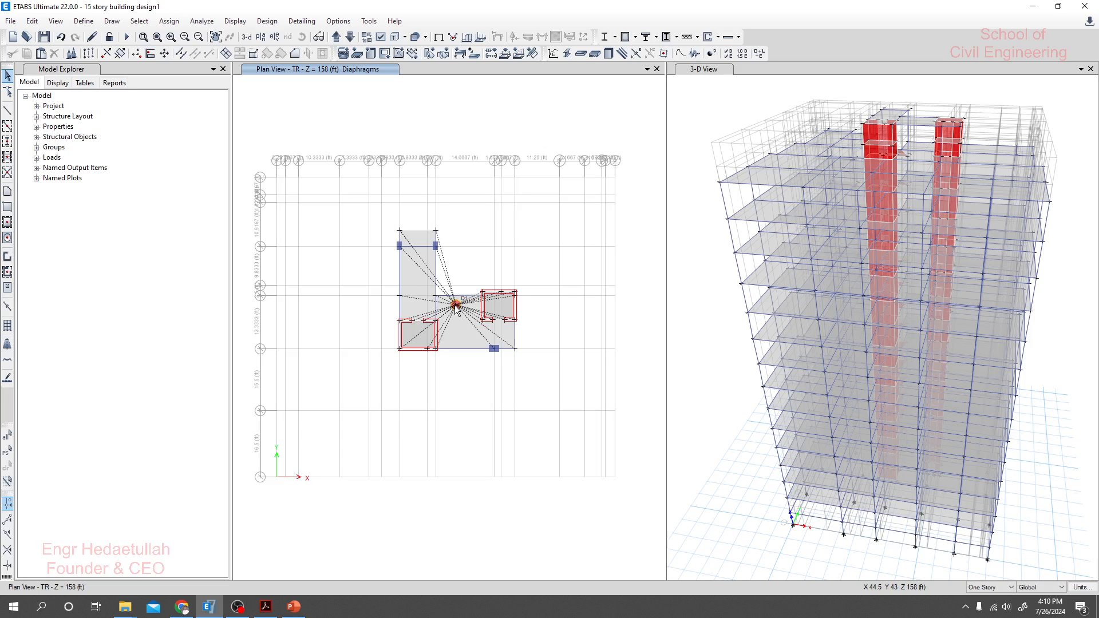
{"action": "mouse_move", "coordinate": [715, 286]}
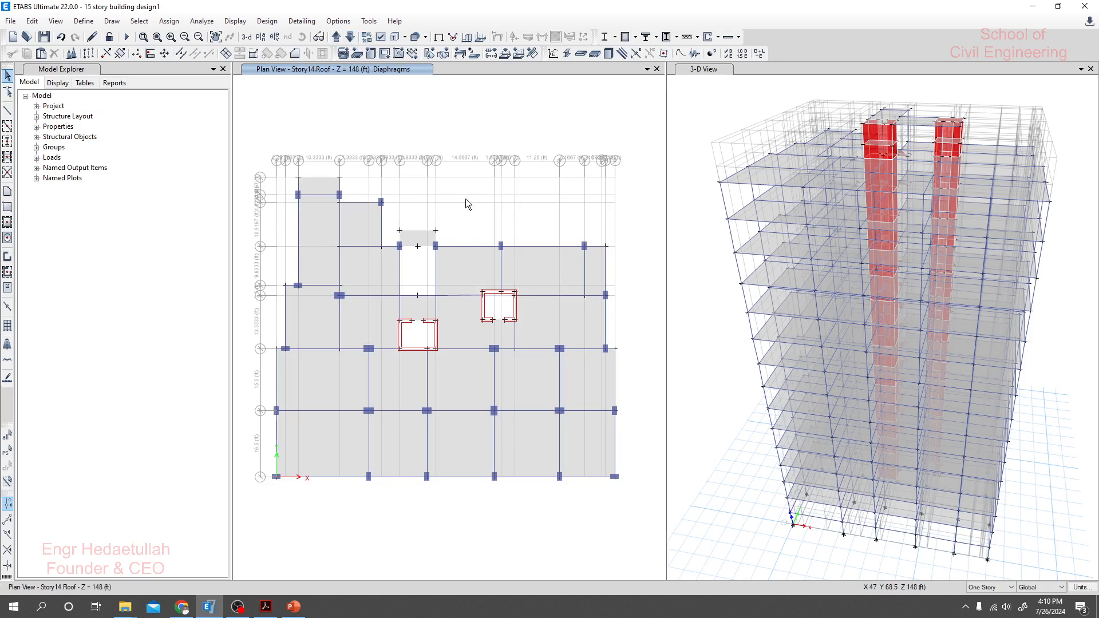
{"action": "mouse_move", "coordinate": [441, 118]}
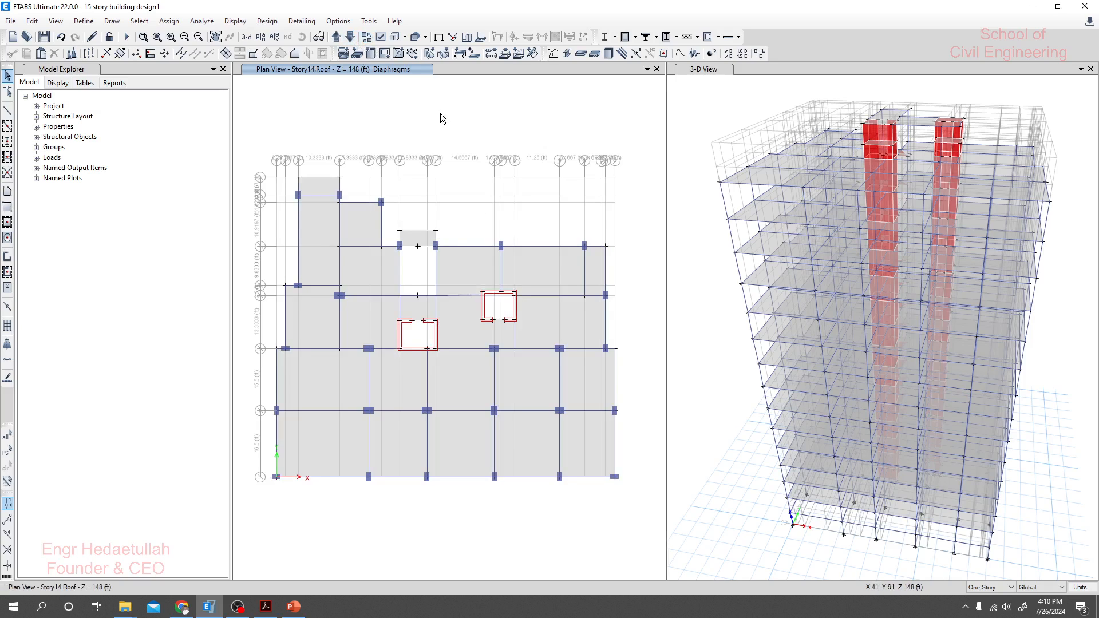
{"action": "mouse_move", "coordinate": [298, 196]}
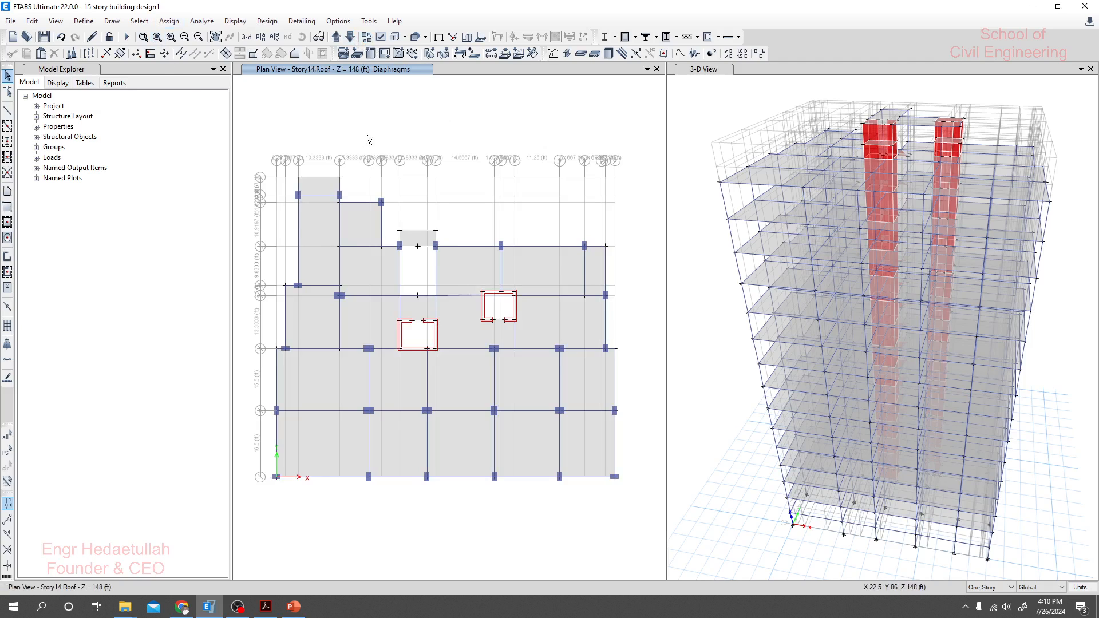
{"action": "mouse_move", "coordinate": [499, 103]}
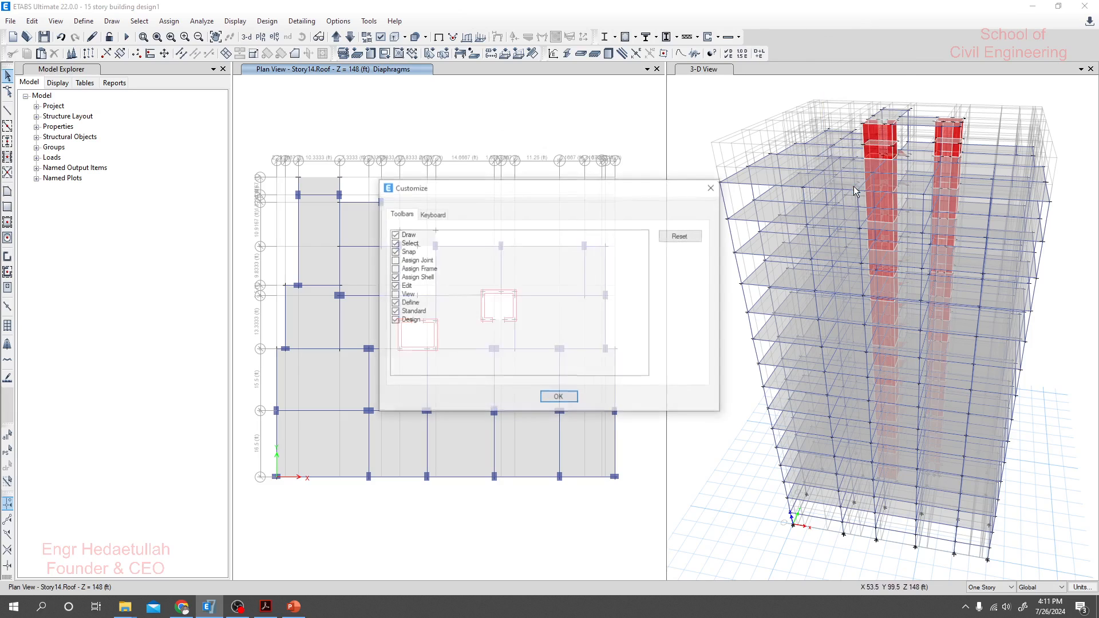
- Assign Alt+S as the keyboard shortcut for Click Joint in XY Plane
{"action": "left_click", "coordinate": [432, 213]}
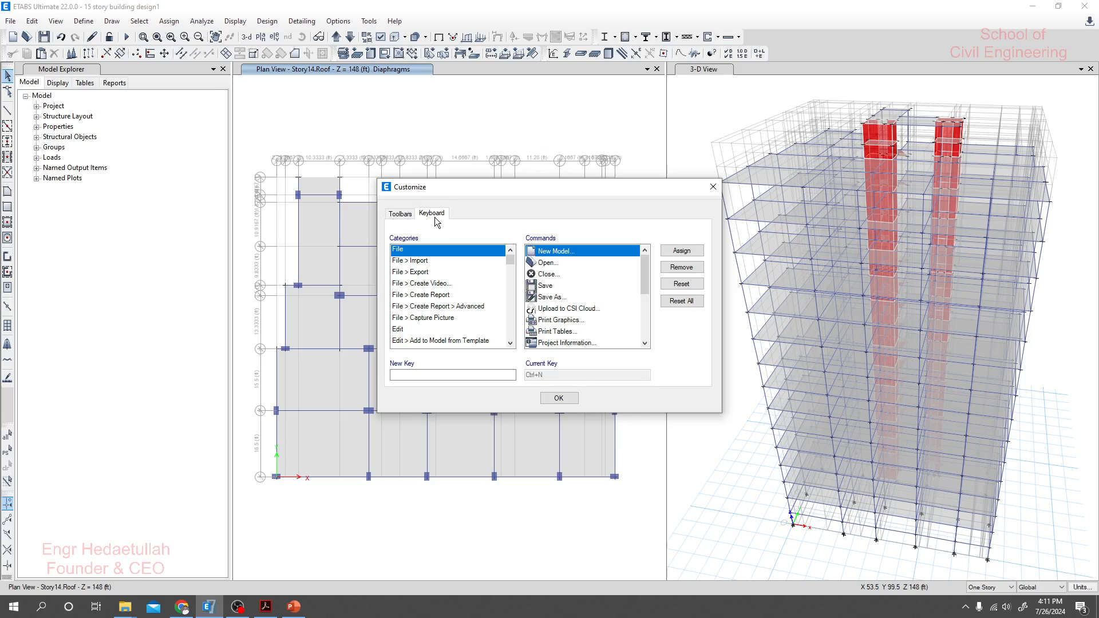
{"action": "scroll", "scroll_direction": "down", "scroll_amount": 3}
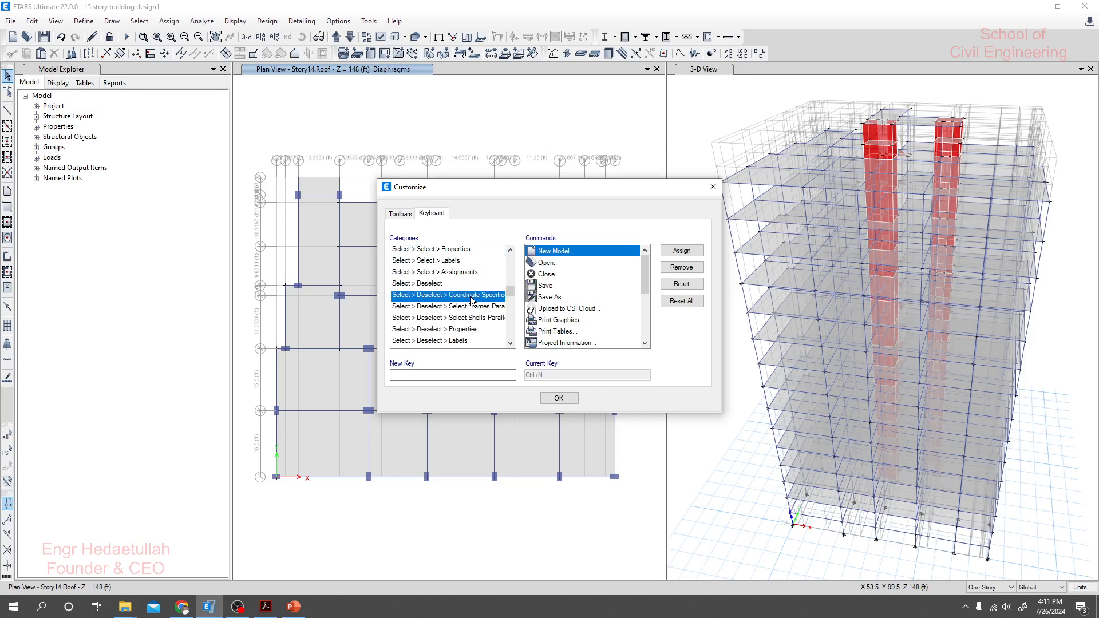
{"action": "left_click", "coordinate": [582, 274]}
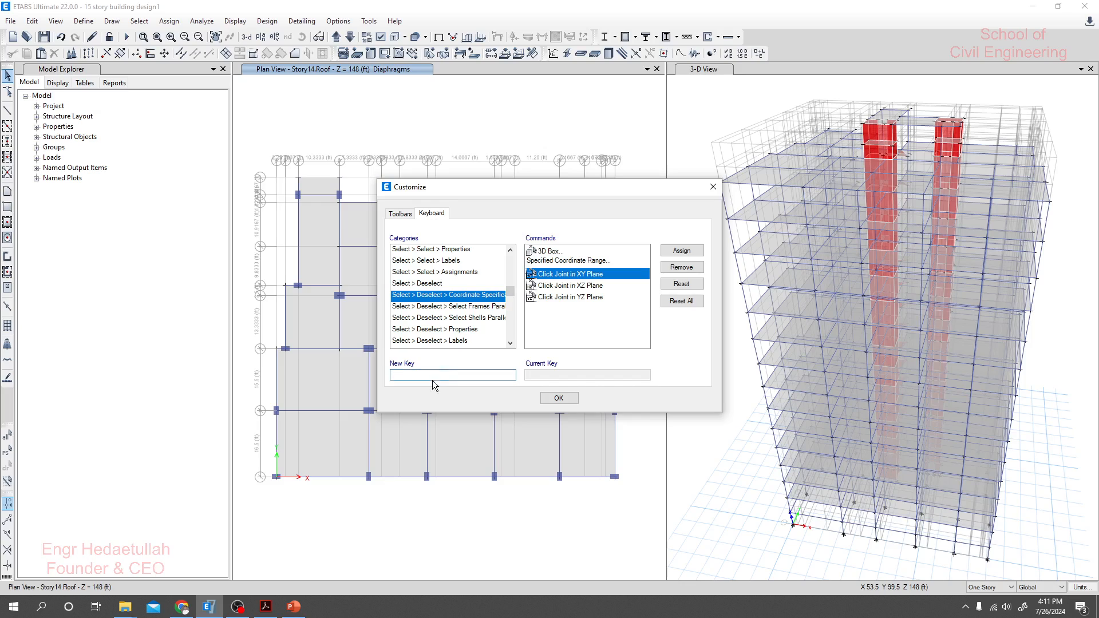
{"action": "left_click", "coordinate": [452, 375]}
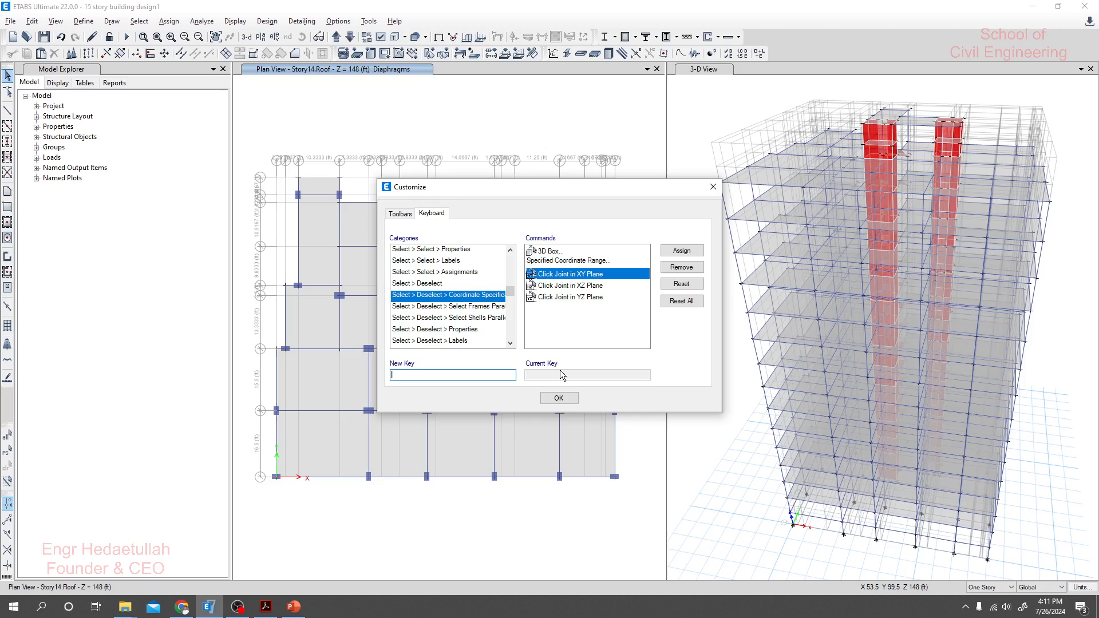
{"action": "type", "text": "Alt+S"}
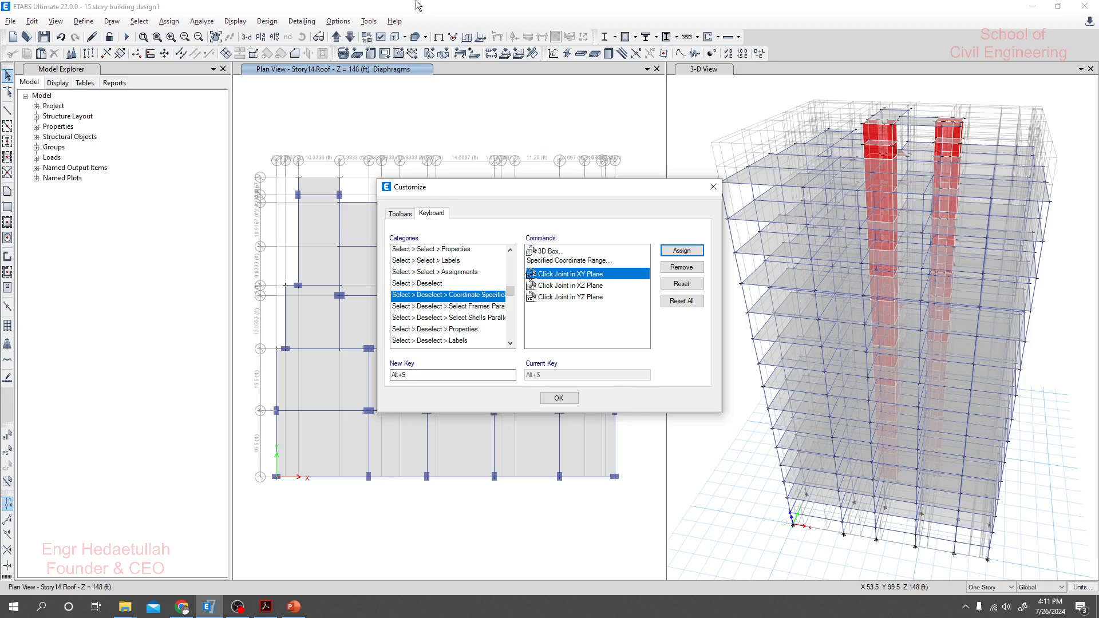
{"action": "mouse_move", "coordinate": [542, 313]}
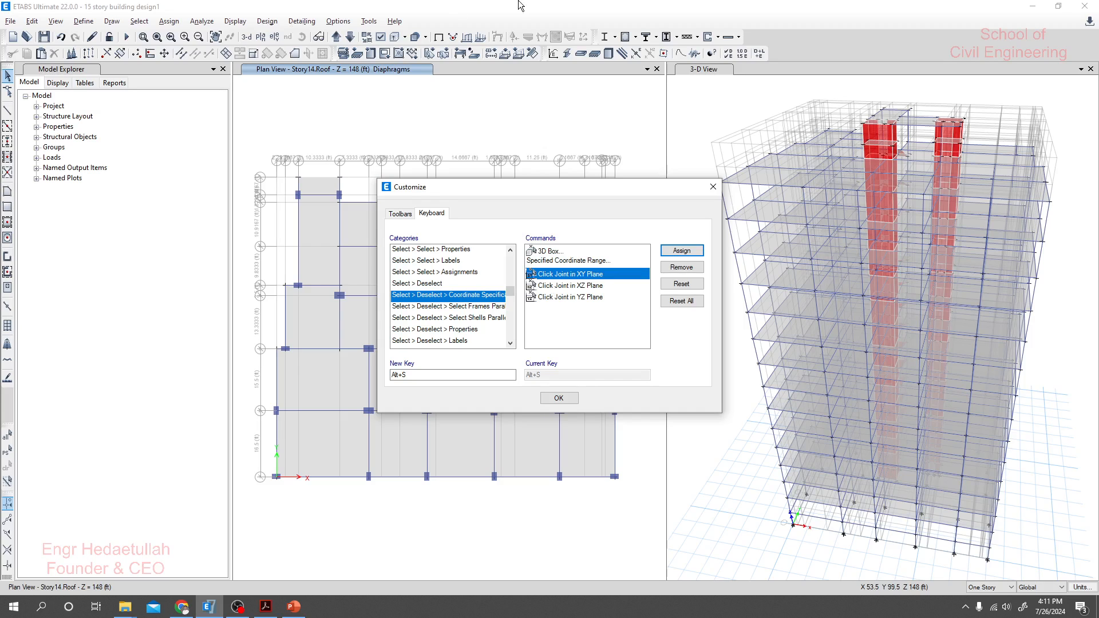
{"action": "left_click", "coordinate": [559, 397]}
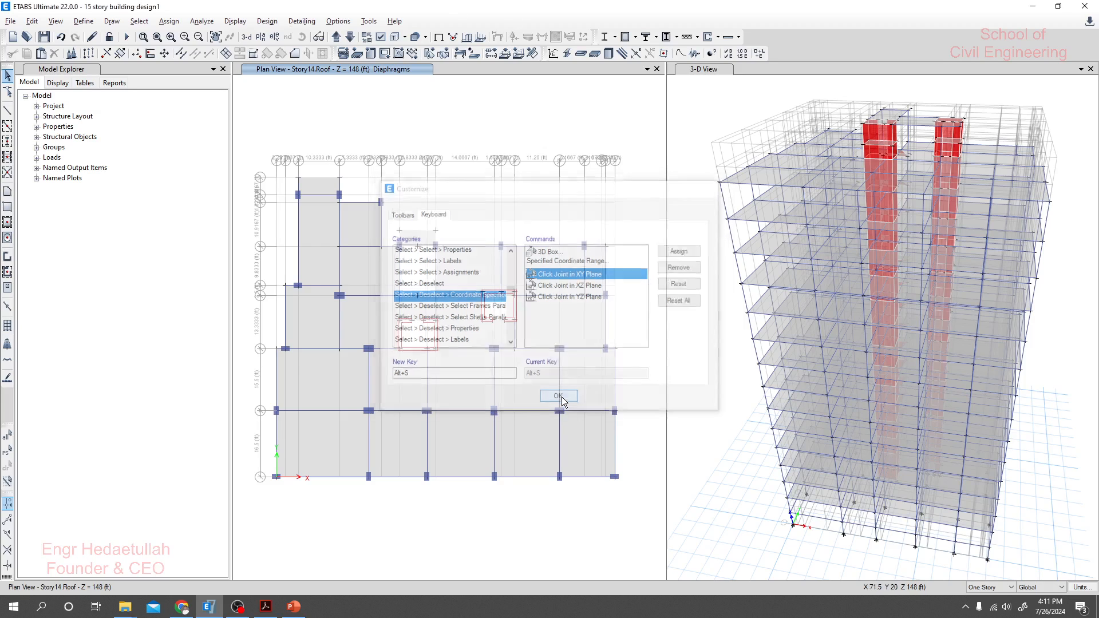
- Close the Customize window and select the Story14.Roof plan's joints, frames and shells
{"action": "left_click", "coordinate": [558, 396]}
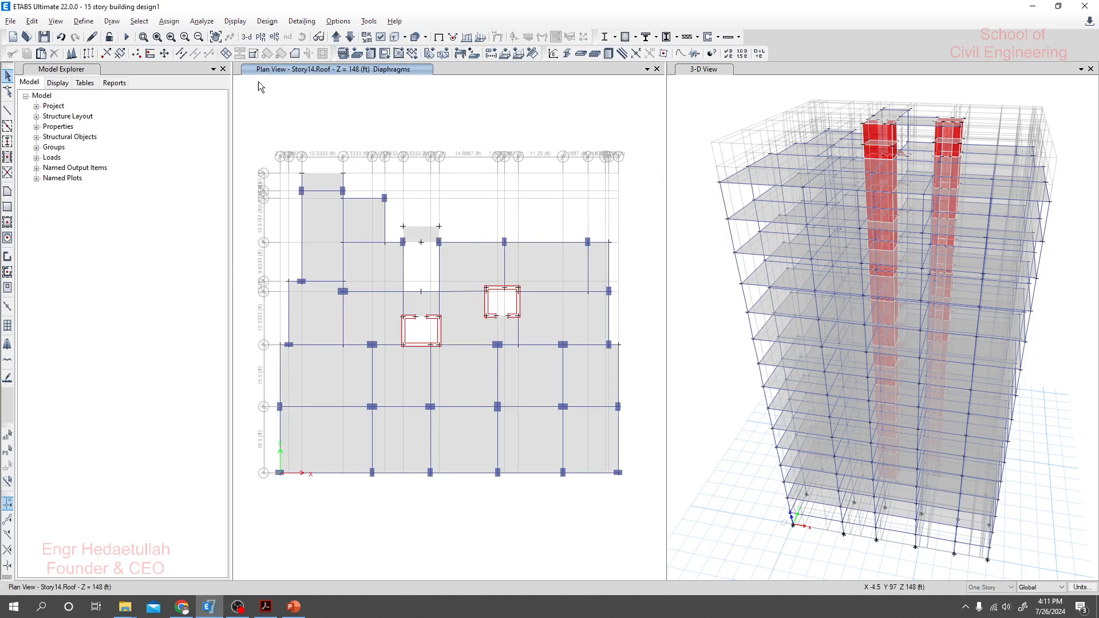
{"action": "left_click", "coordinate": [139, 20]}
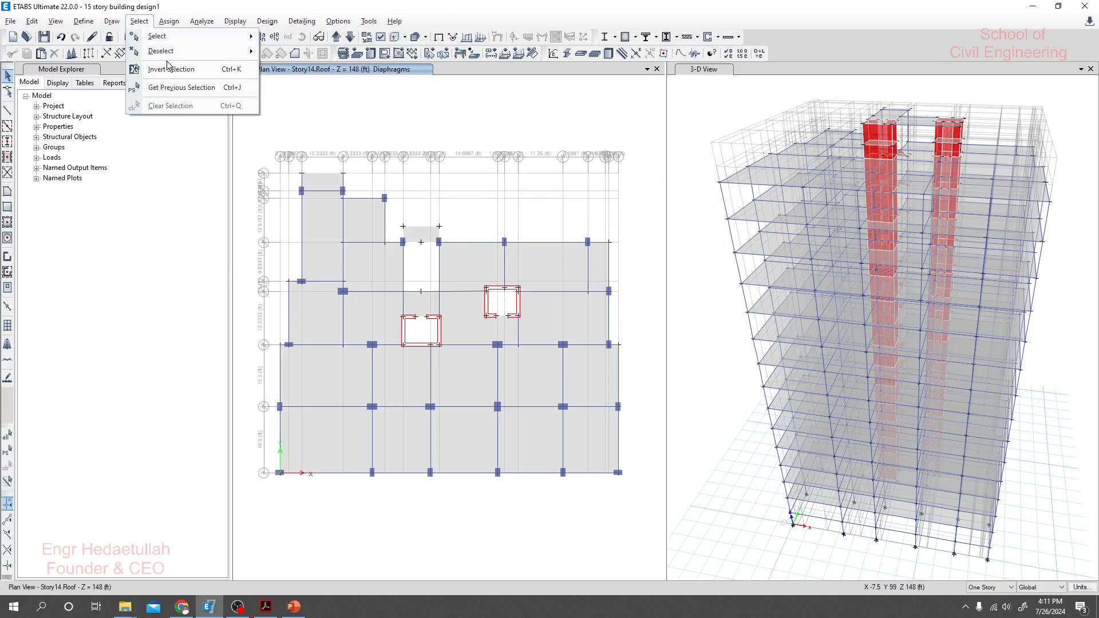
{"action": "mouse_move", "coordinate": [157, 35]}
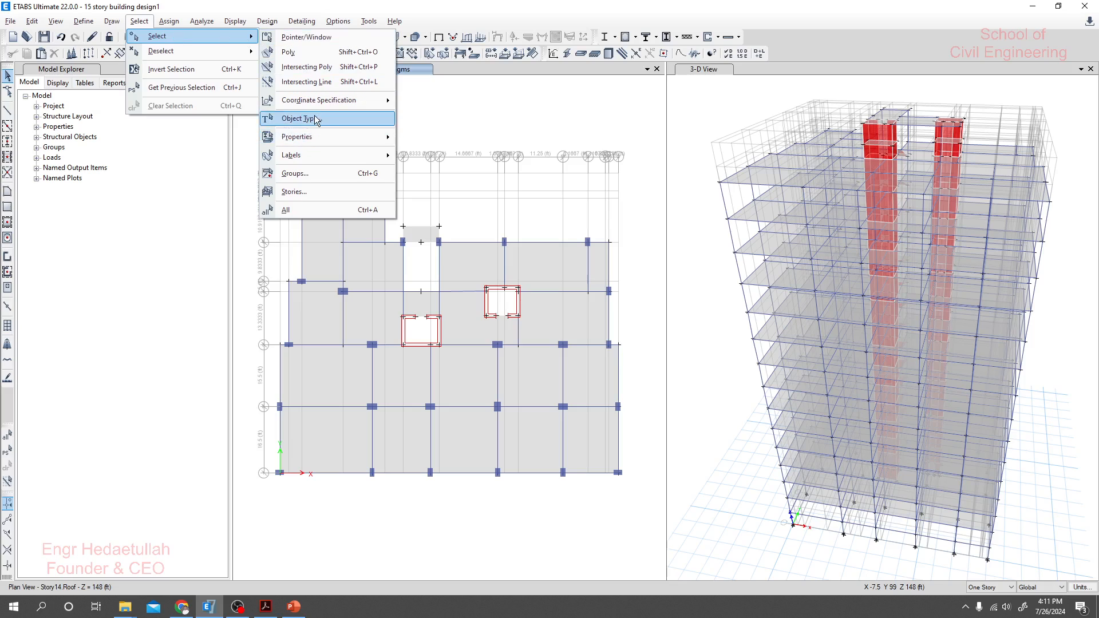
{"action": "mouse_move", "coordinate": [318, 100]}
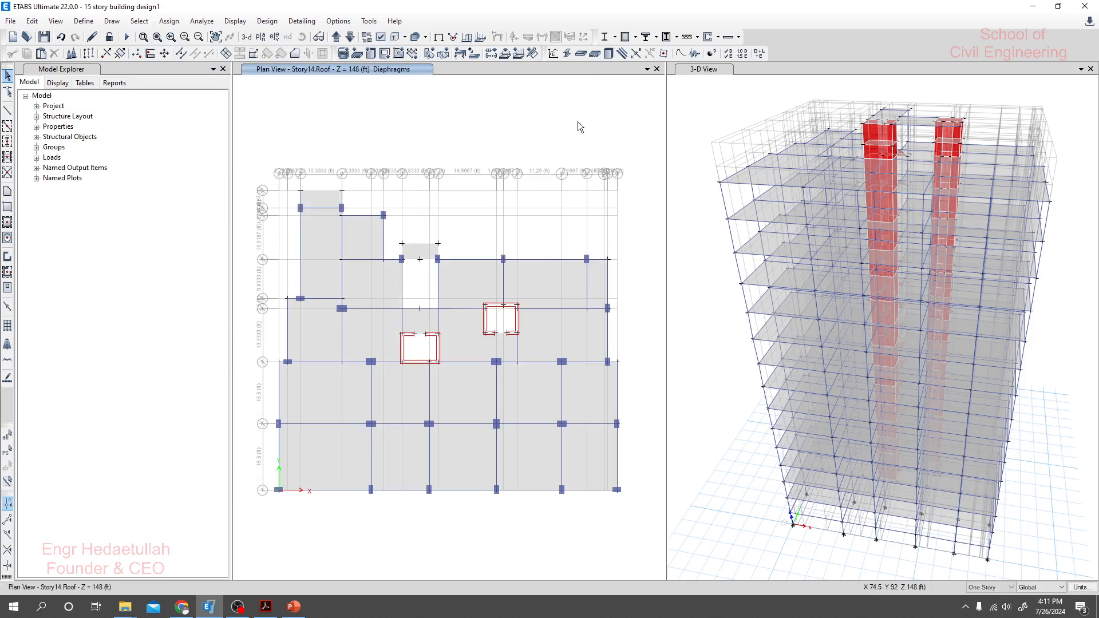
{"action": "mouse_move", "coordinate": [551, 137]}
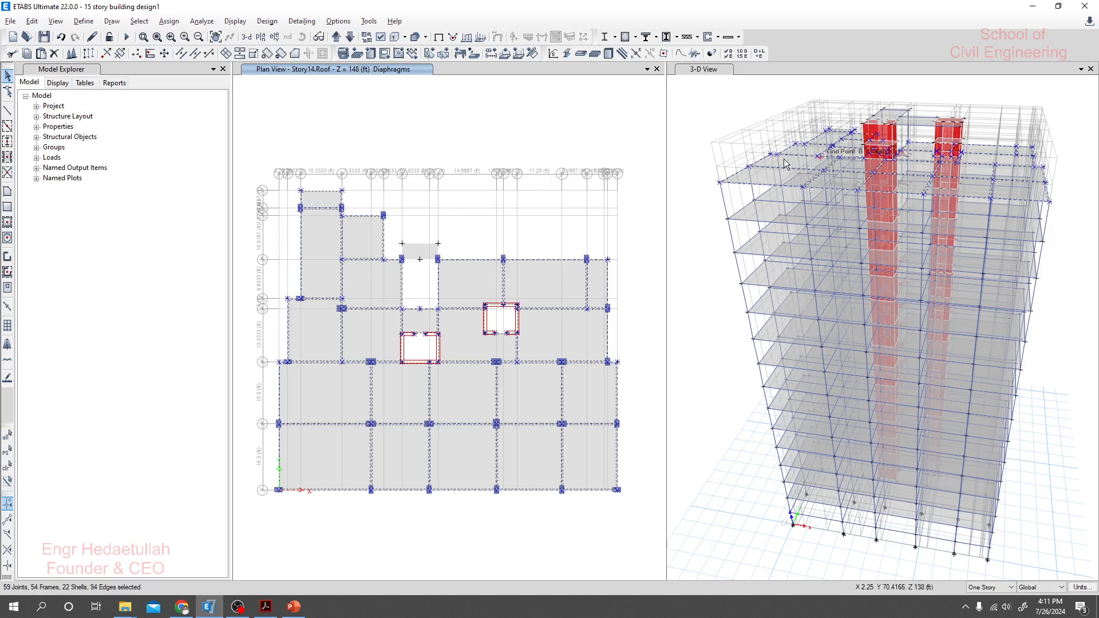
- Apply diaphragm D1 to the selected roof slabs in Shell Assignment - Diaphragms
{"action": "left_click", "coordinate": [169, 21]}
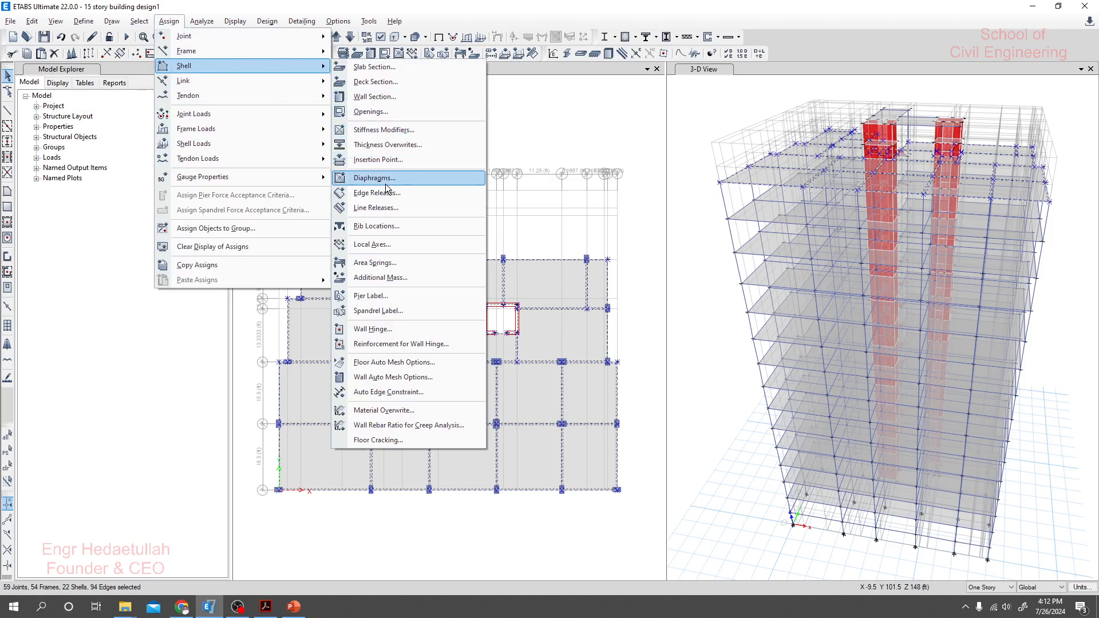
{"action": "left_click", "coordinate": [374, 177]}
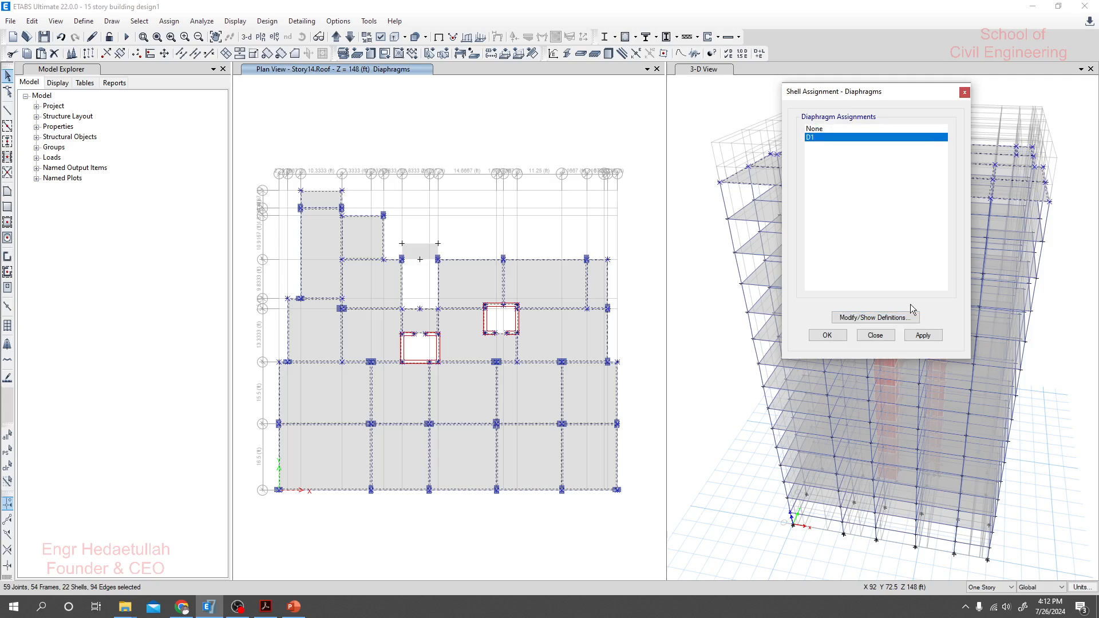
{"action": "left_click", "coordinate": [922, 335]}
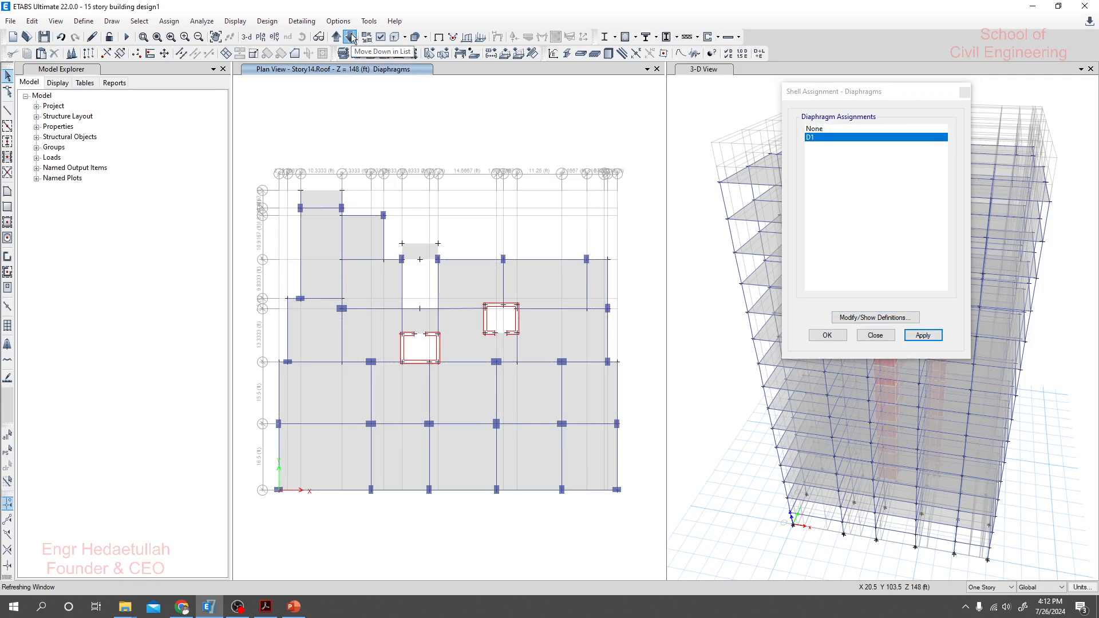
- Step down from the roof and assign diaphragm D1 to the Story11 and Story10 floors
{"action": "left_click", "coordinate": [352, 36]}
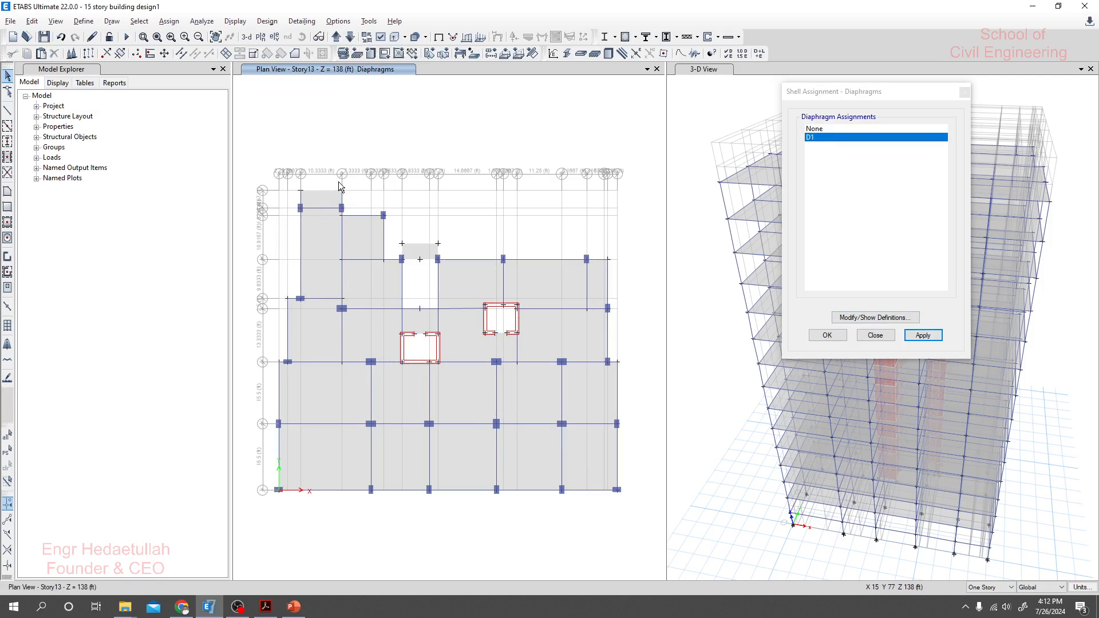
{"action": "mouse_move", "coordinate": [349, 209]}
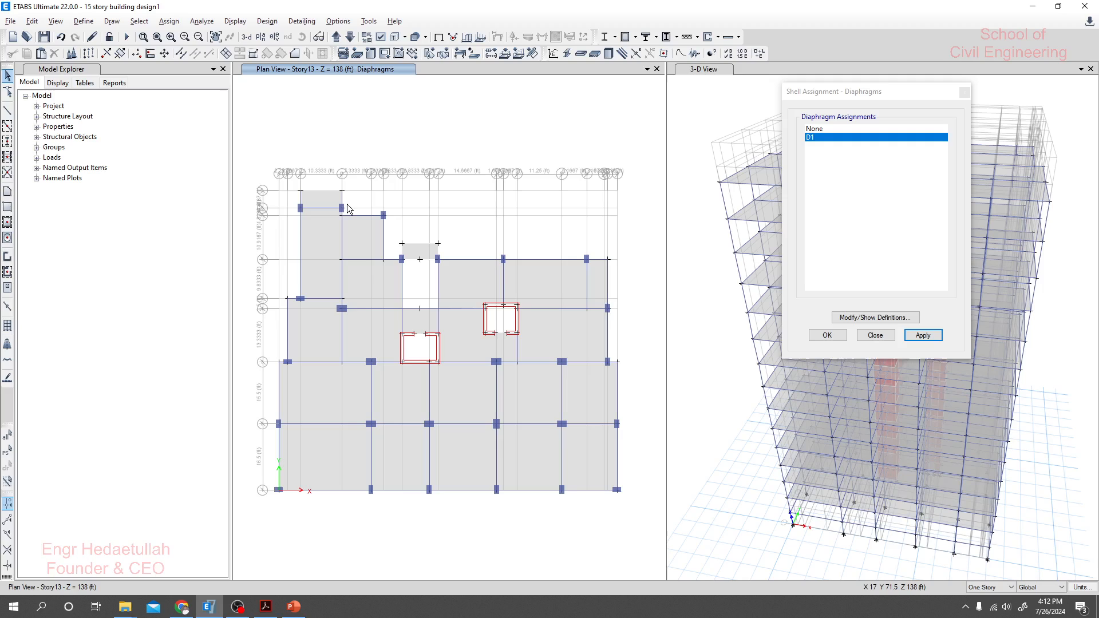
{"action": "mouse_move", "coordinate": [343, 268]}
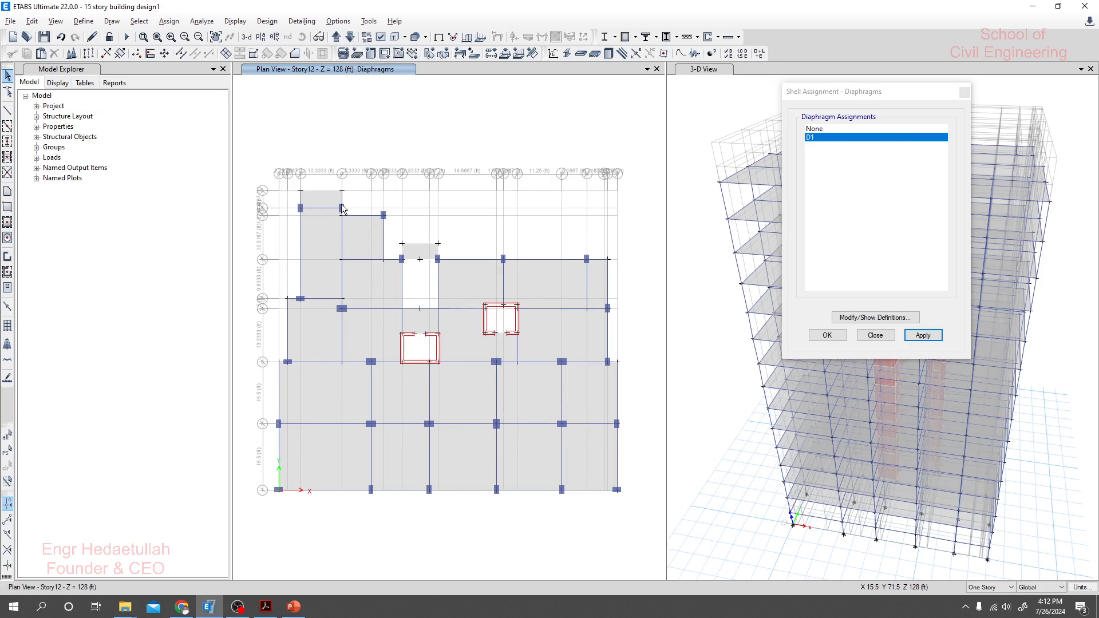
{"action": "left_click", "coordinate": [922, 335]}
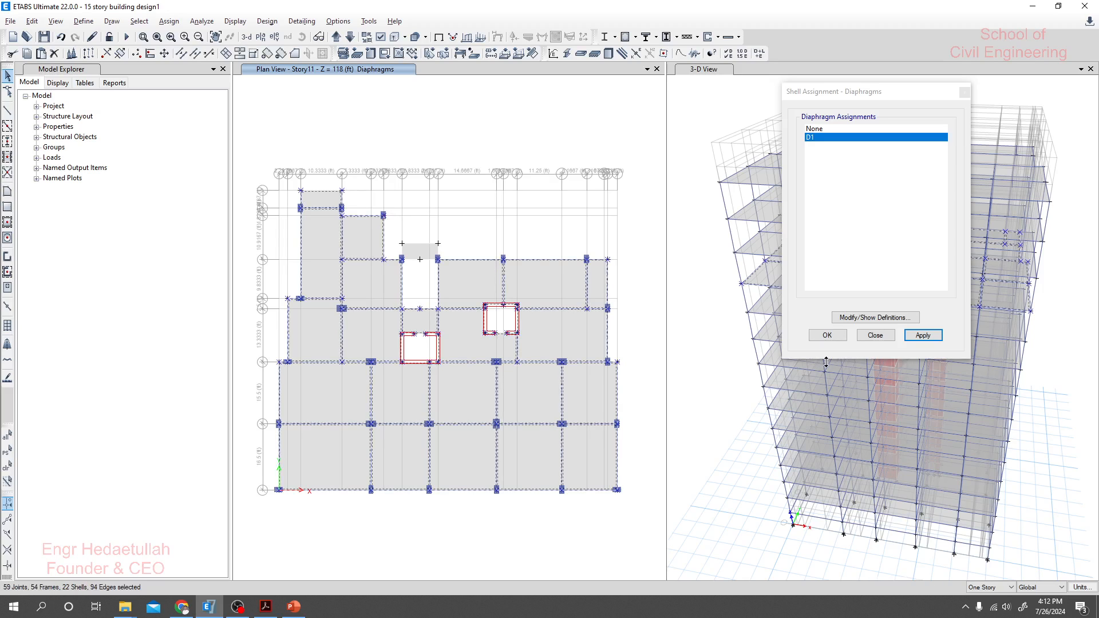
{"action": "left_click", "coordinate": [922, 335]}
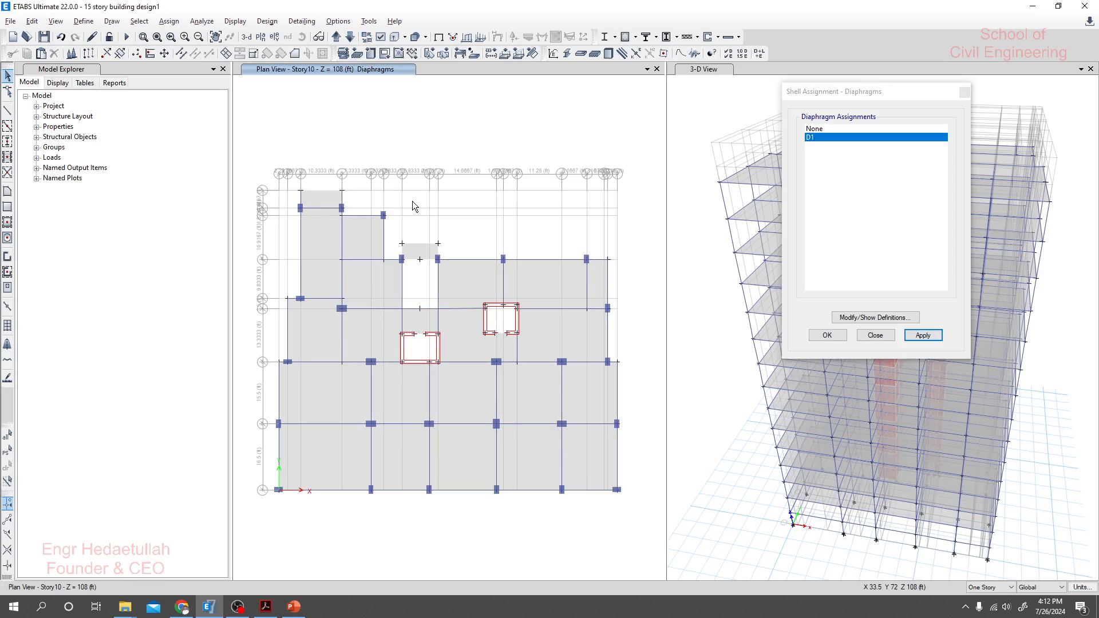
{"action": "left_click", "coordinate": [922, 335]}
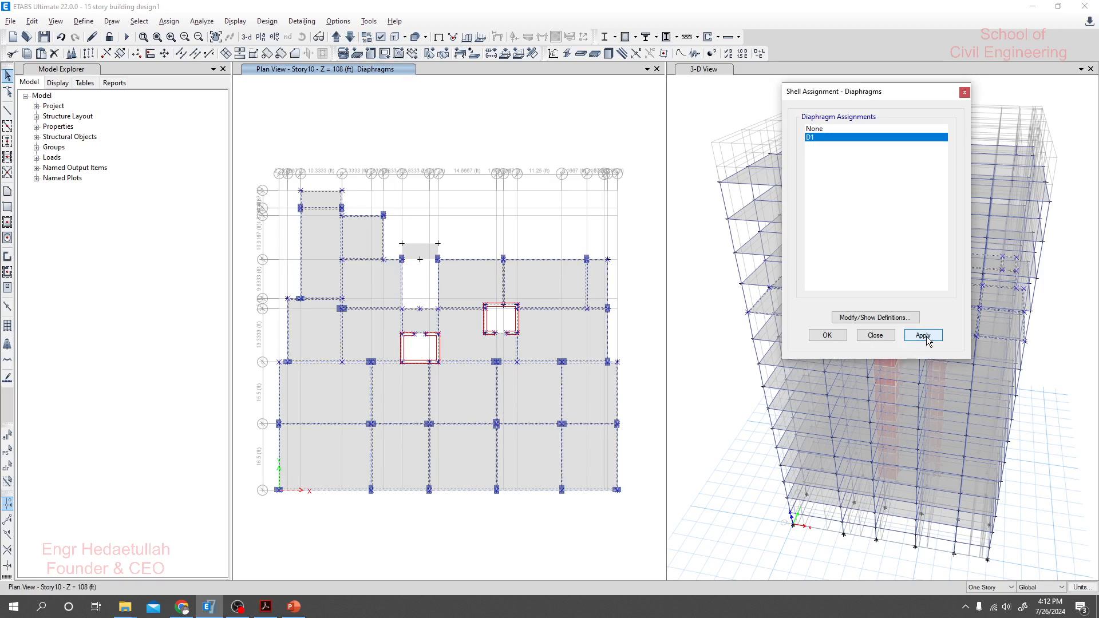
{"action": "left_click", "coordinate": [922, 335]}
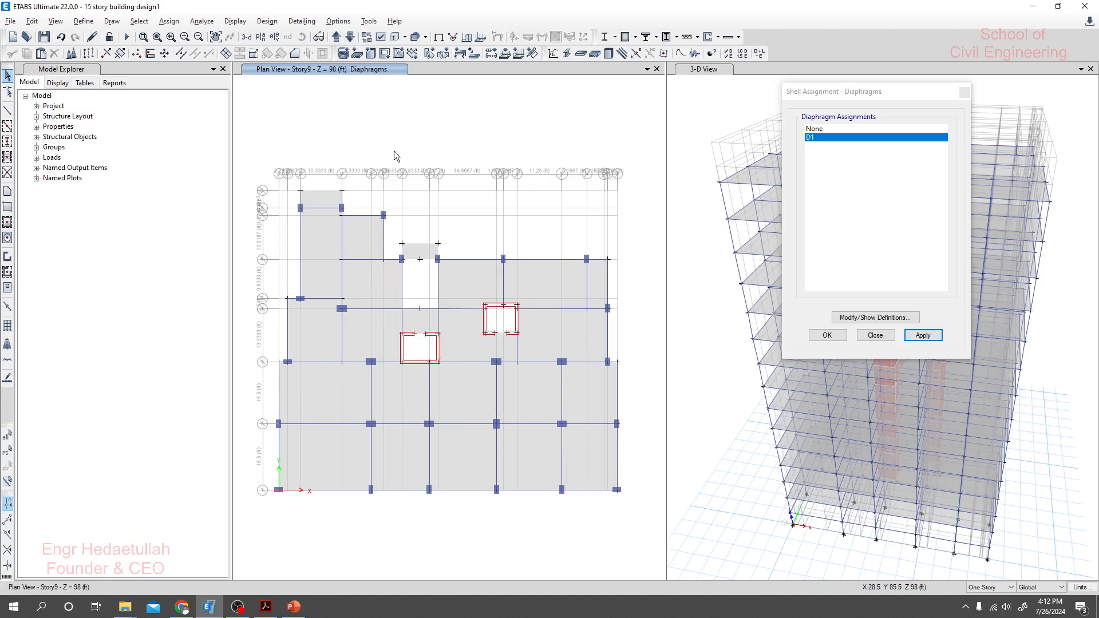
- Assign diaphragm D1 to the Story9, Story8 and Story7 floors
{"action": "left_click", "coordinate": [922, 335]}
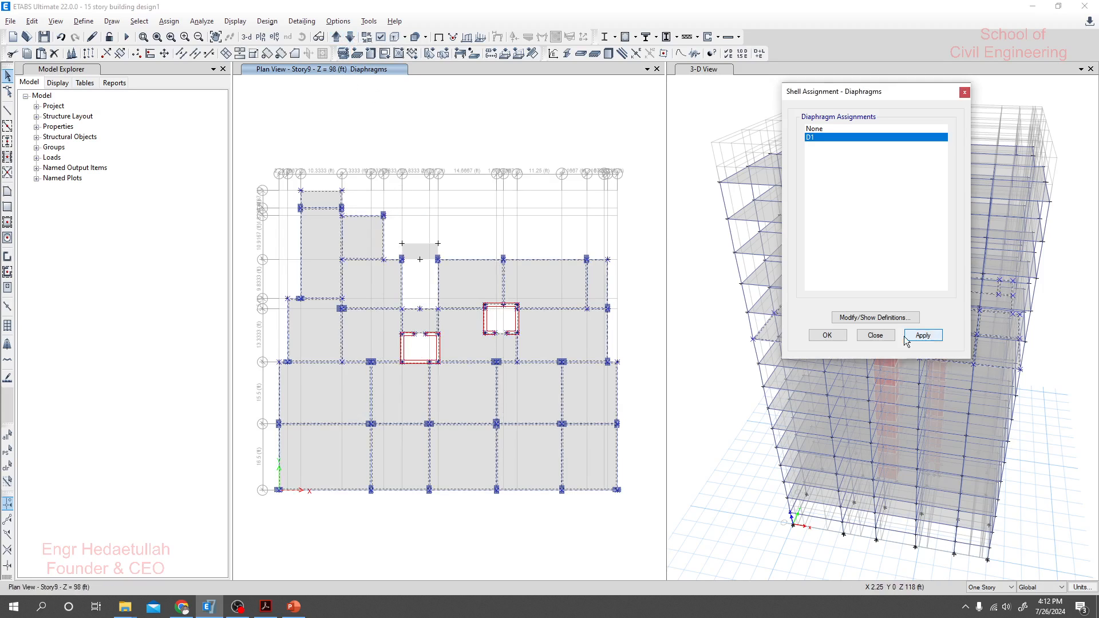
{"action": "left_click", "coordinate": [922, 335]}
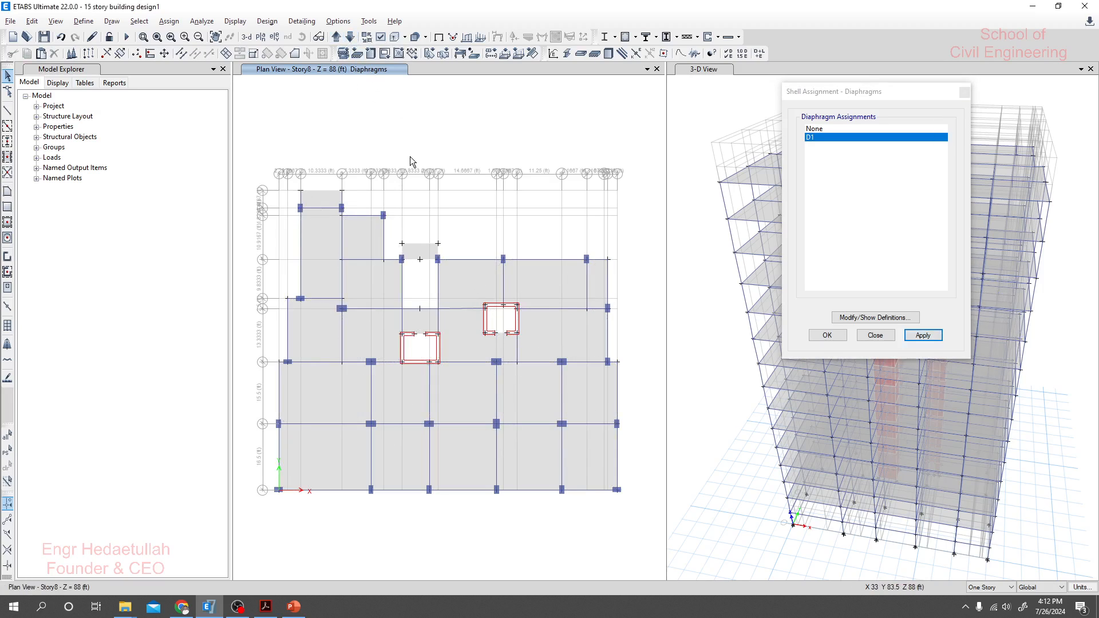
{"action": "left_click", "coordinate": [922, 335]}
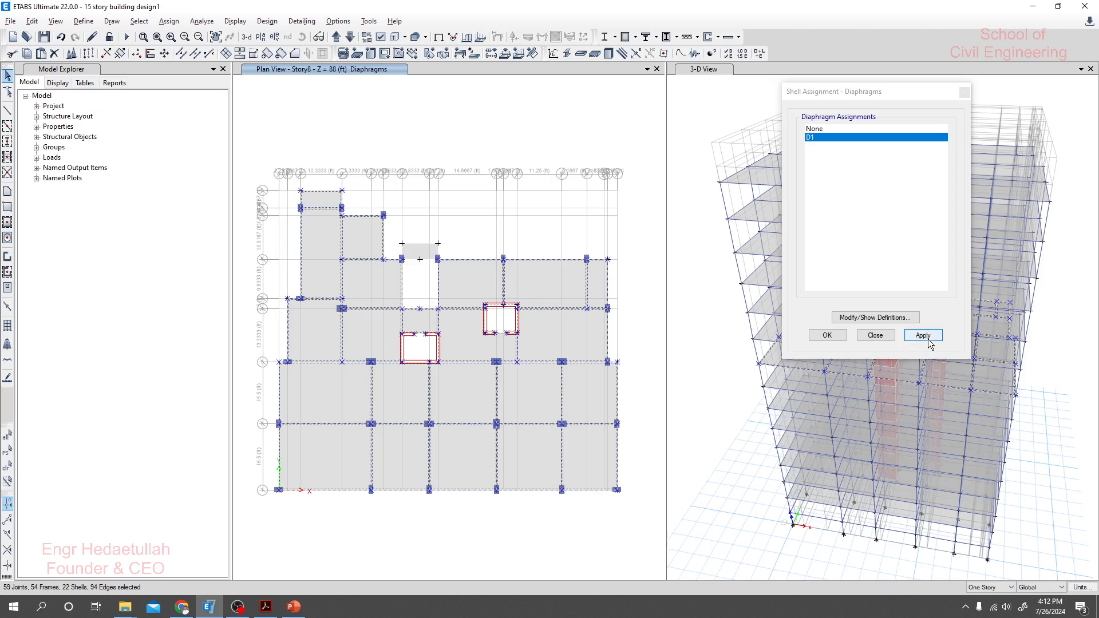
{"action": "left_click", "coordinate": [922, 335]}
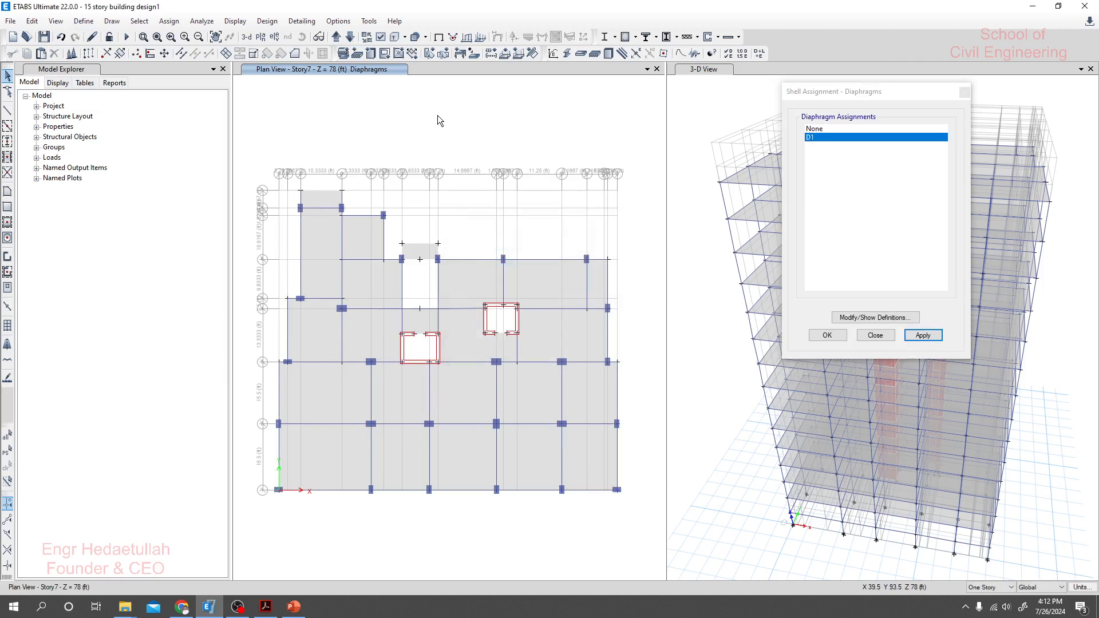
{"action": "mouse_move", "coordinate": [369, 200]}
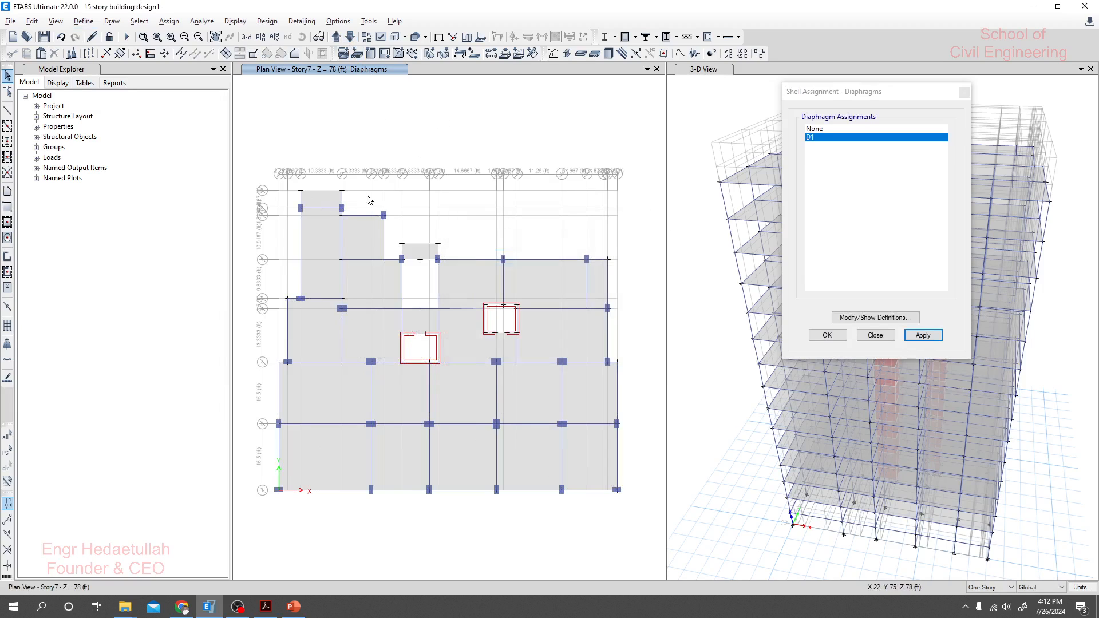
{"action": "left_click", "coordinate": [922, 335]}
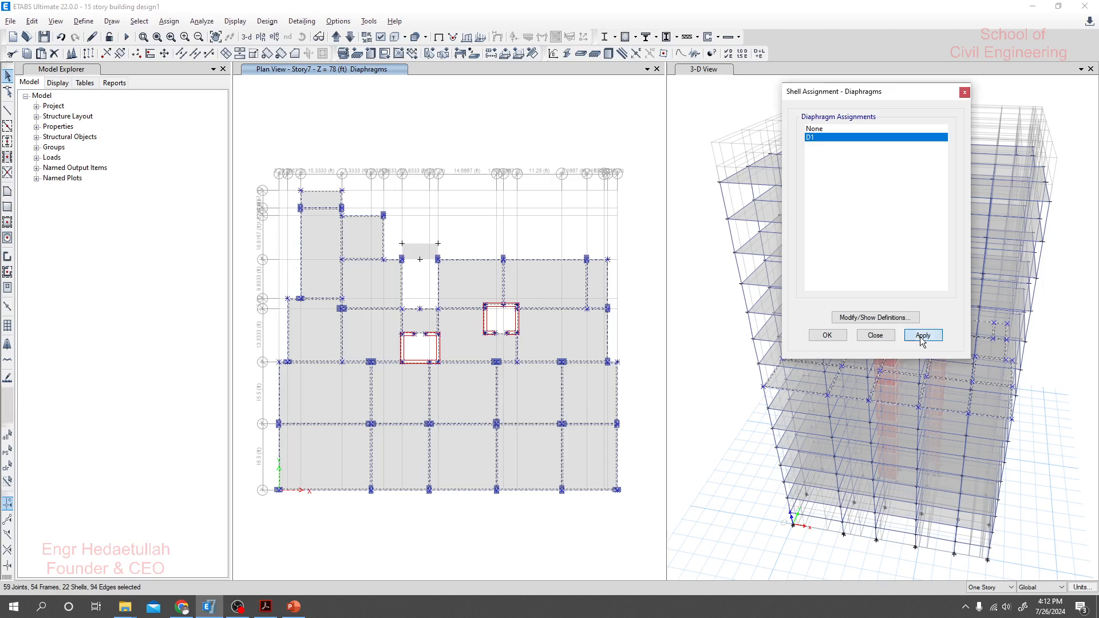
{"action": "left_click", "coordinate": [921, 335]}
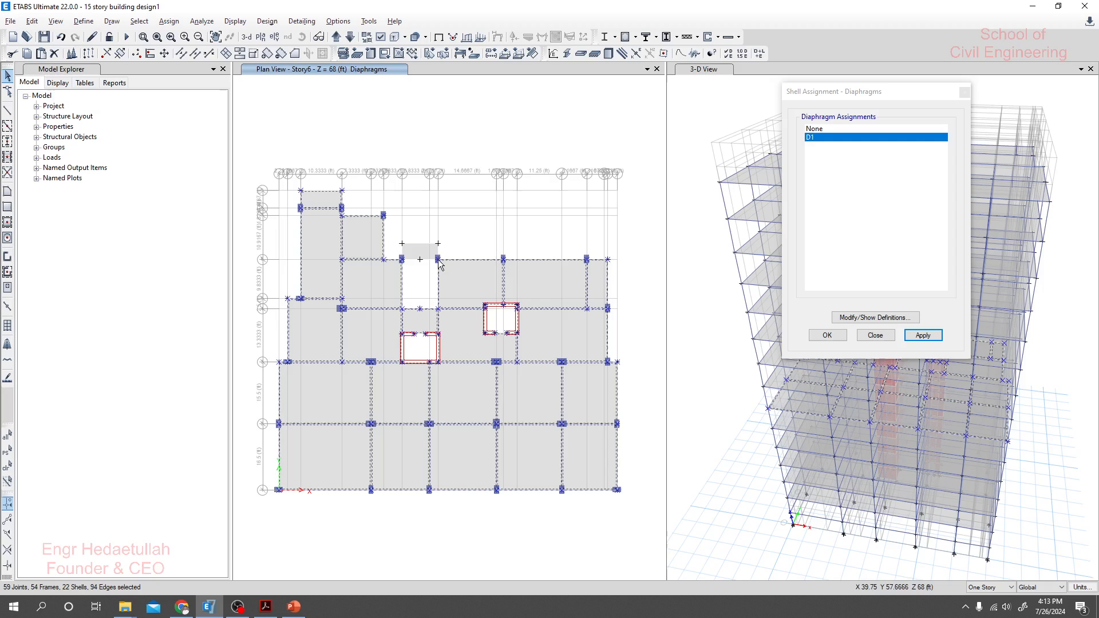
- Assign diaphragm D1 to the Story6 and Story4 floor slabs
{"action": "left_click", "coordinate": [350, 36]}
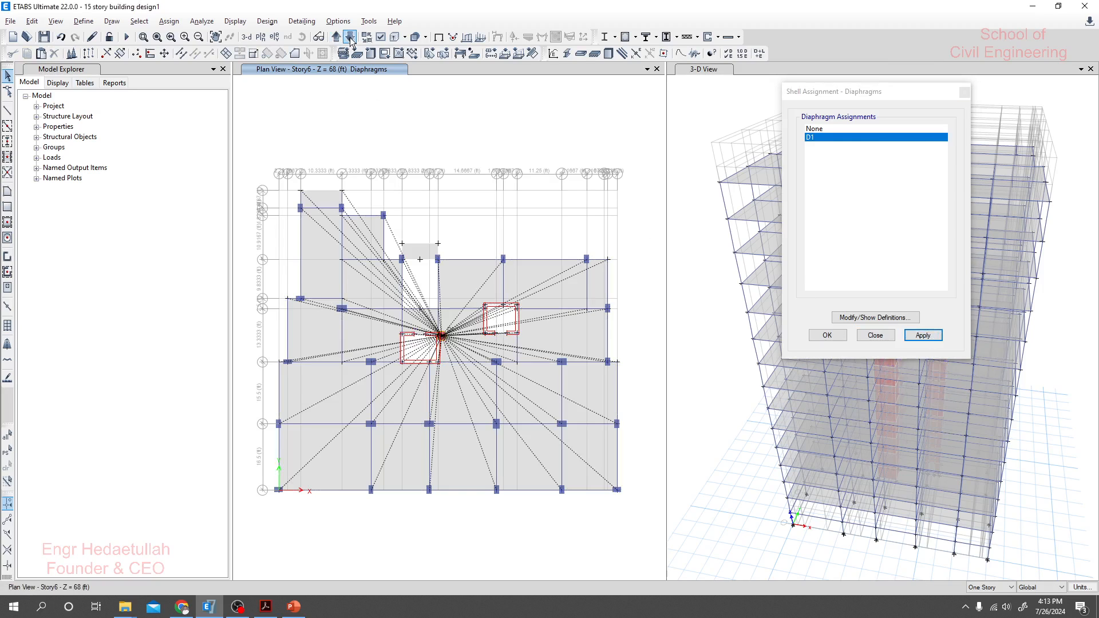
{"action": "left_click", "coordinate": [348, 40]}
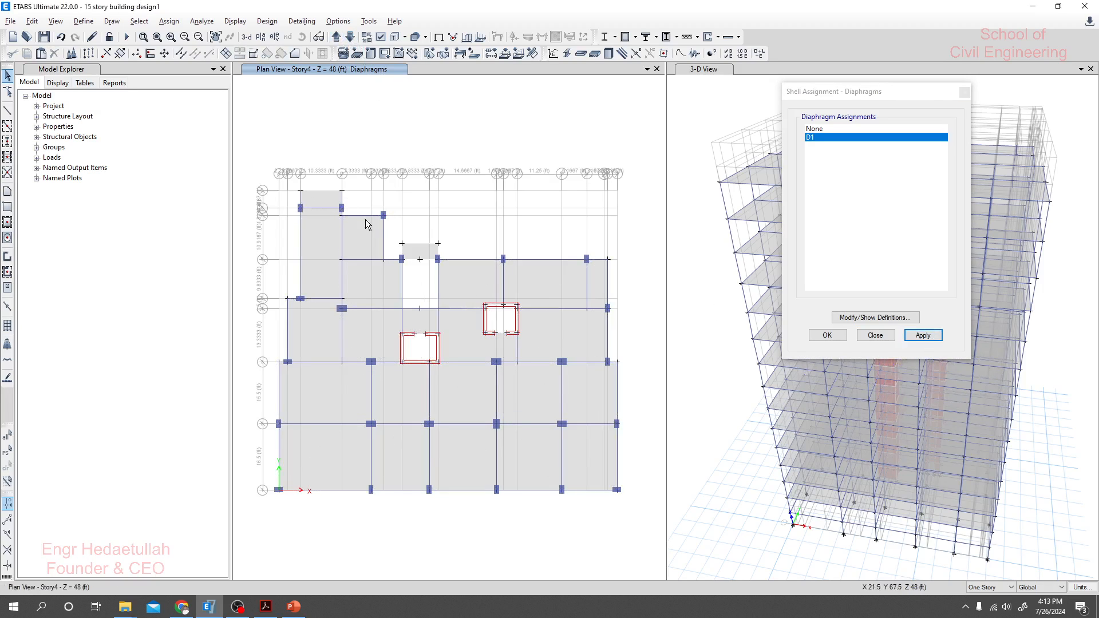
{"action": "left_click", "coordinate": [922, 335]}
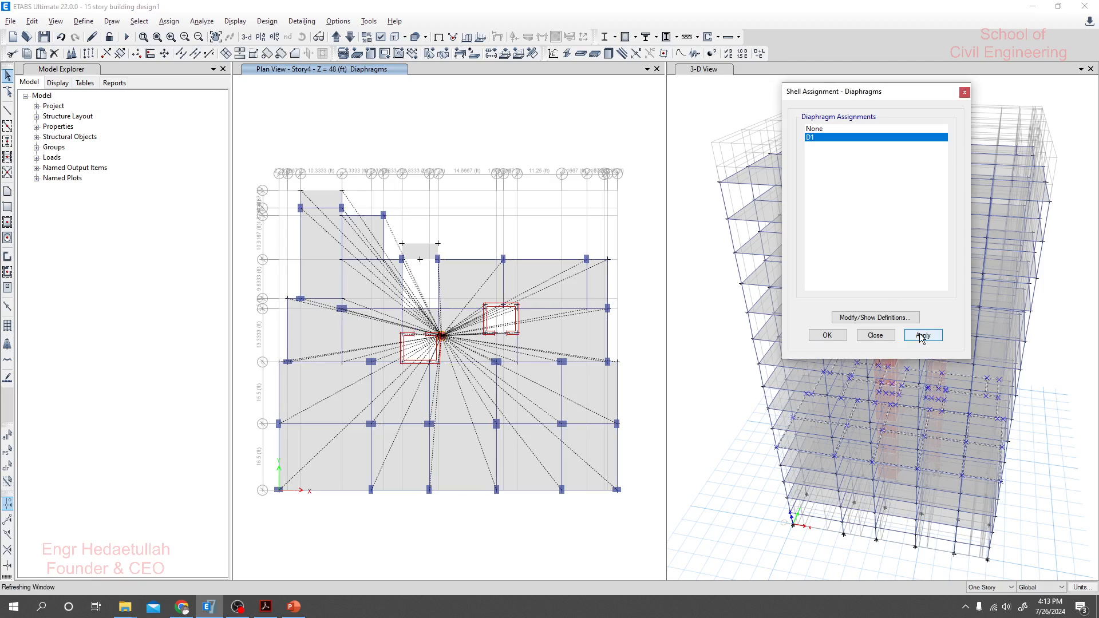
{"action": "left_click", "coordinate": [922, 335]}
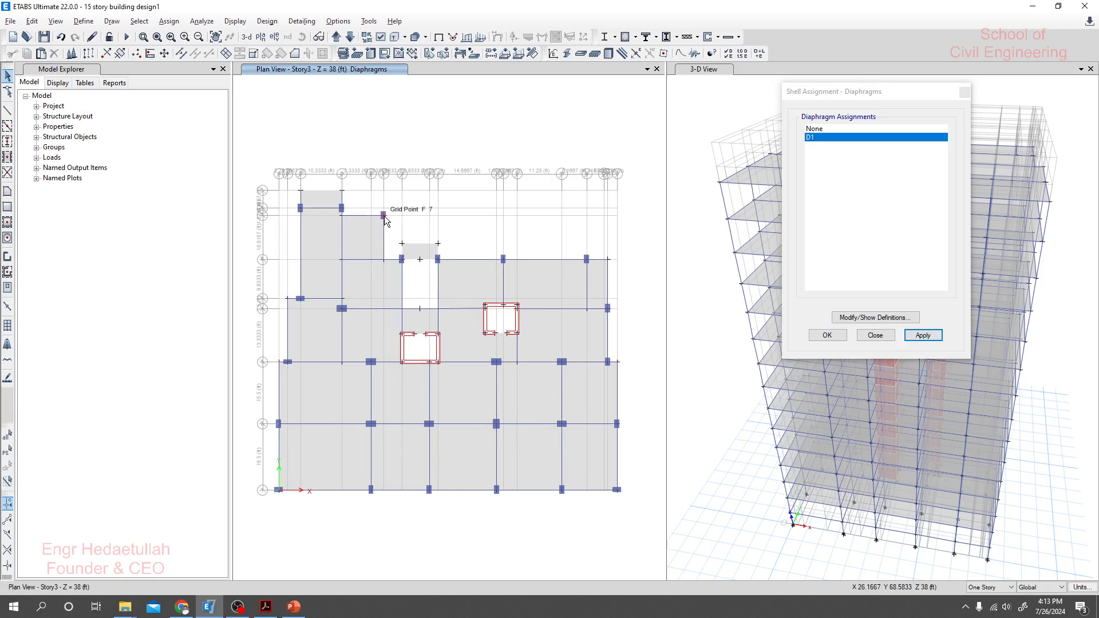
- Step down through Story2 and assign diaphragm D1 to the Story1 floor
{"action": "left_click", "coordinate": [922, 335]}
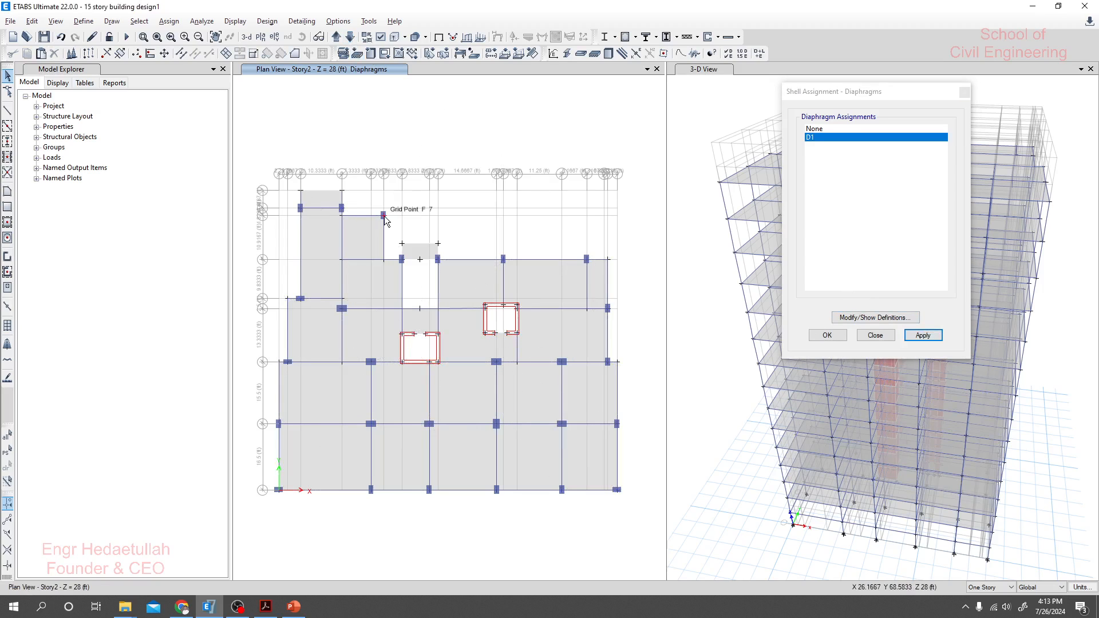
{"action": "left_click", "coordinate": [922, 335]}
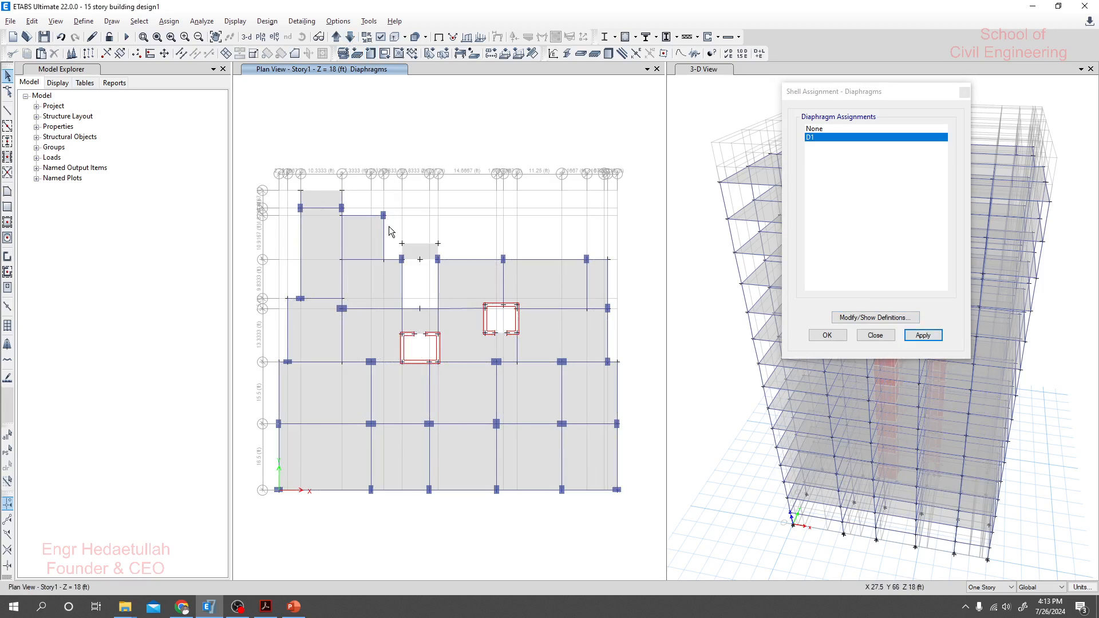
{"action": "left_click", "coordinate": [922, 334]}
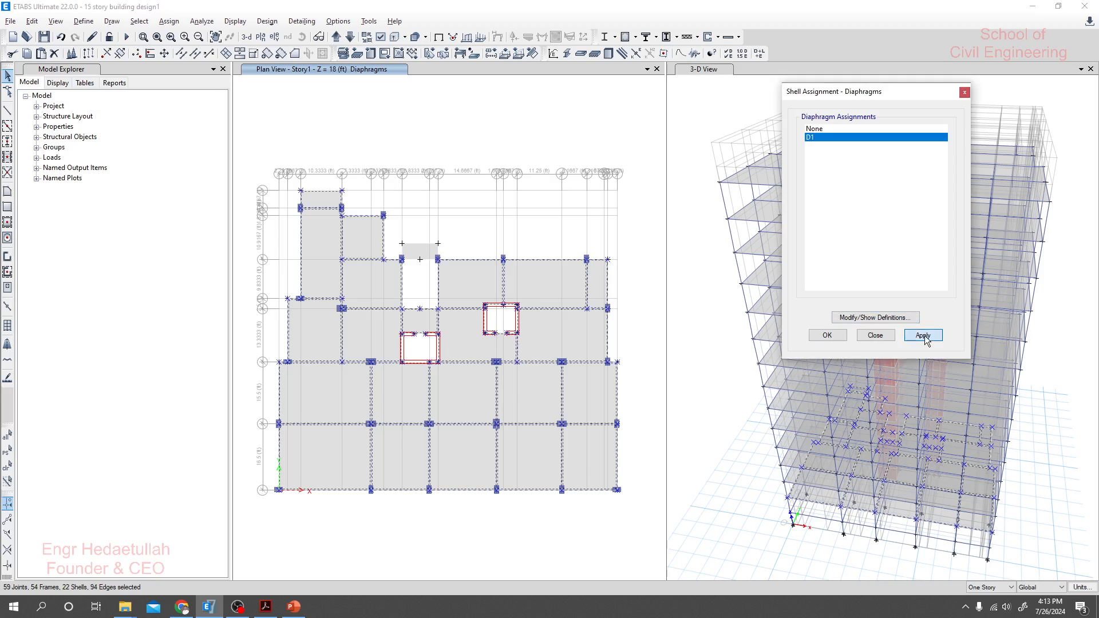
{"action": "left_click", "coordinate": [922, 335]}
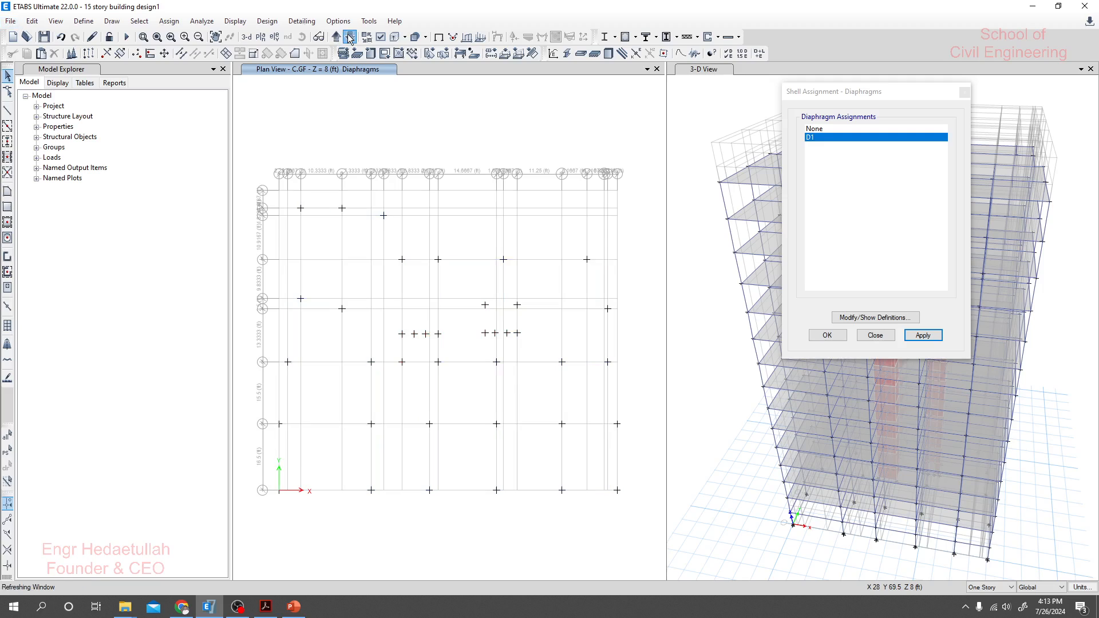
- Move to the C.GF ground-level plan and close the Shell Assignment - Diaphragms dialog
{"action": "left_click", "coordinate": [337, 36]}
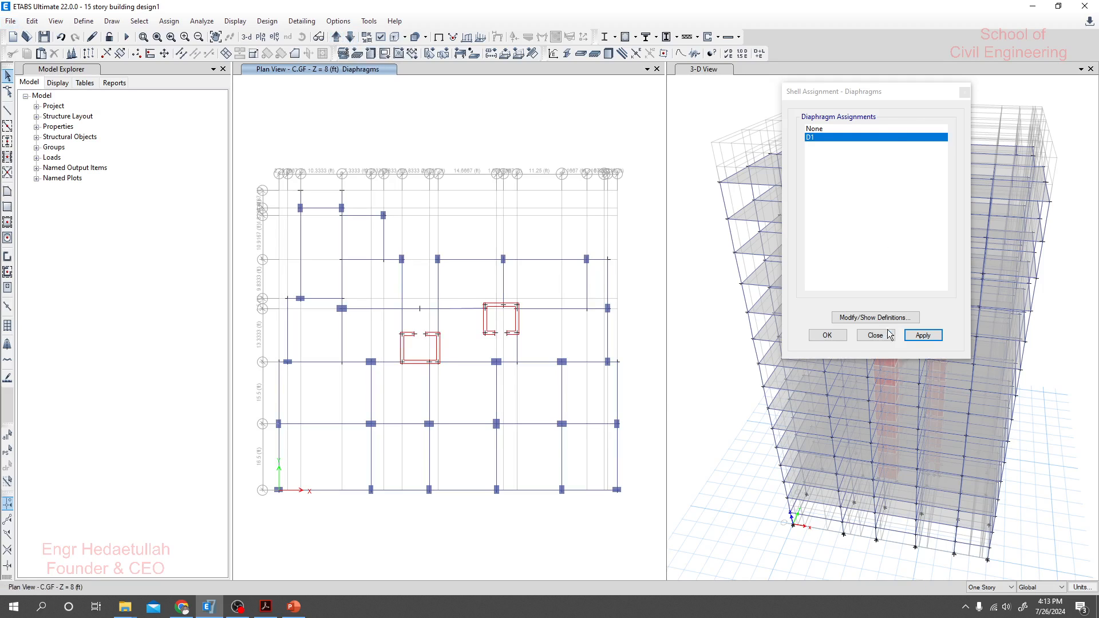
{"action": "left_click", "coordinate": [872, 334]}
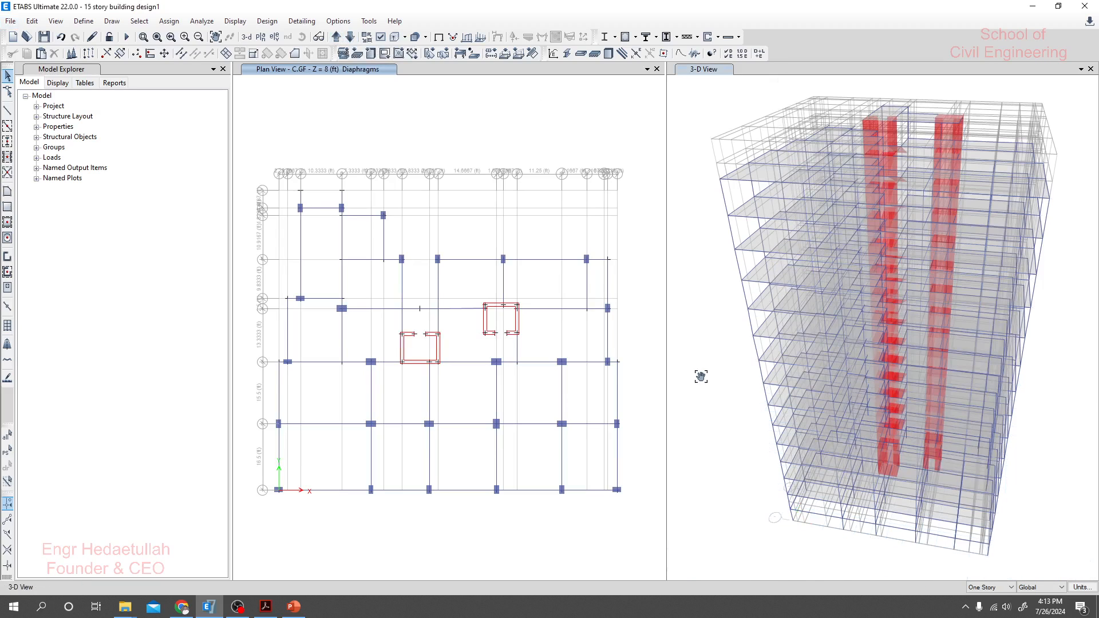